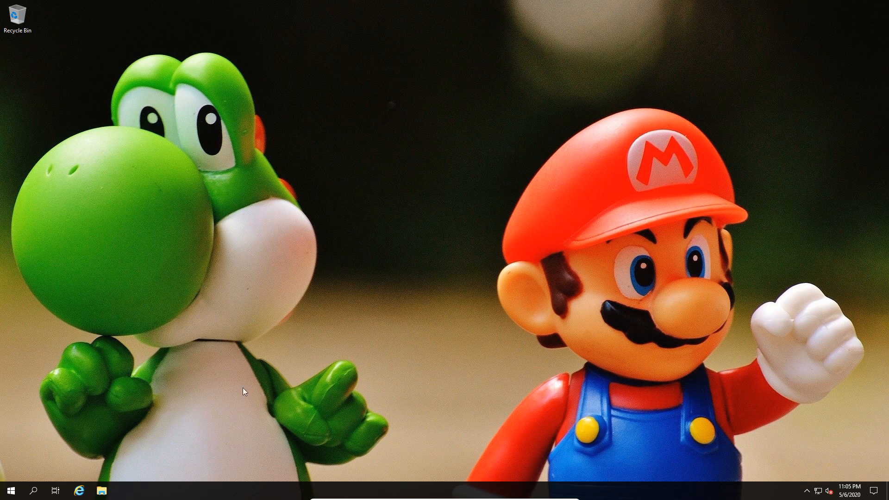
Launch Windows PowerShell as administrator from the Start menu's More options.
left_click(10, 490)
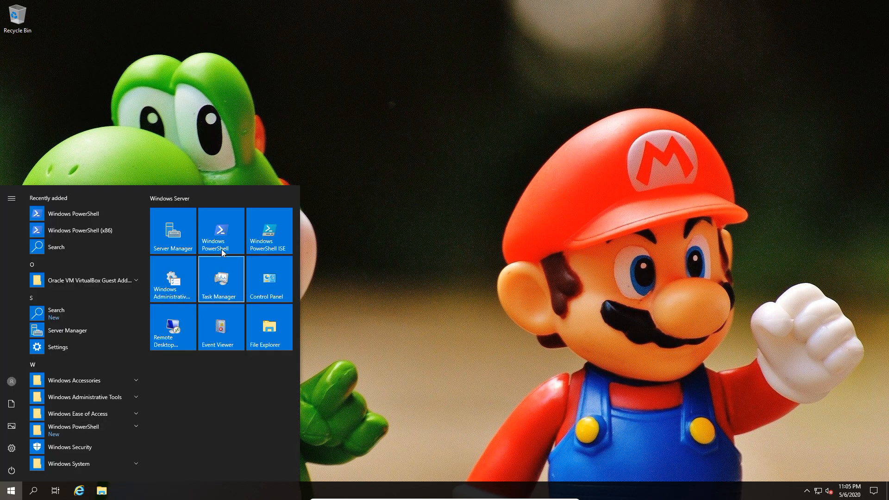
right_click(221, 230)
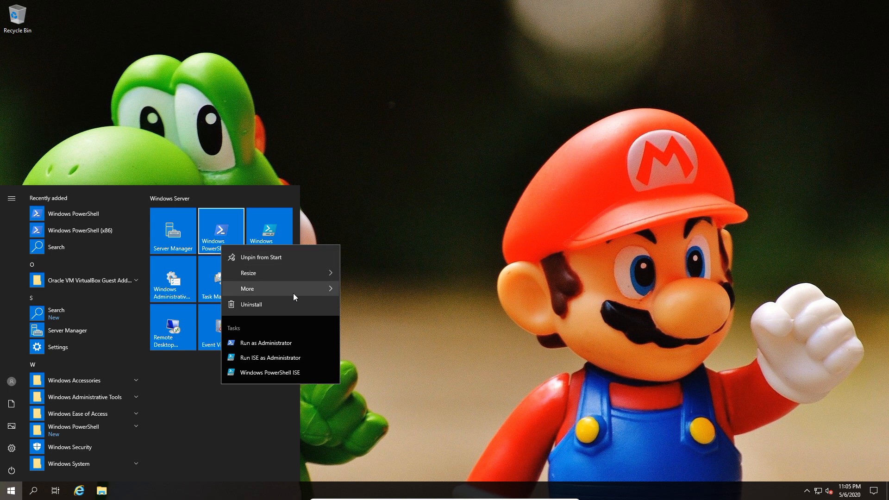
mouse_move(248, 288)
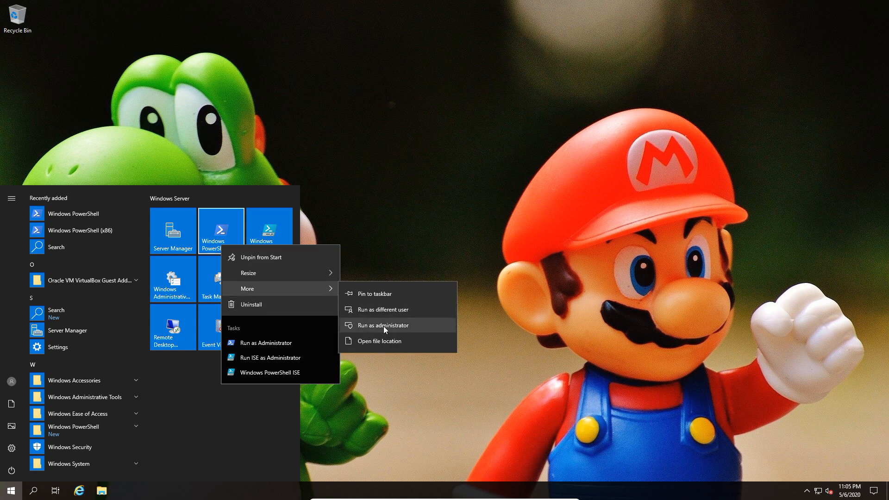
left_click(383, 325)
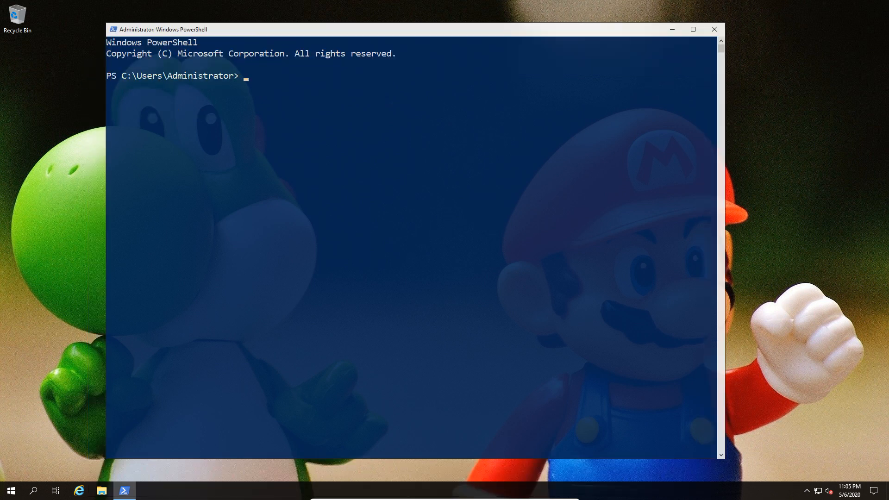
mouse_move(274, 56)
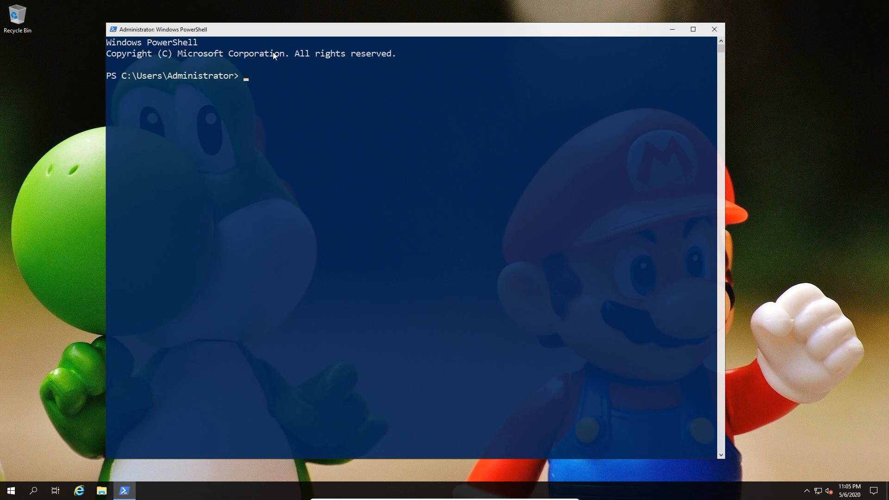
Run Add-KdsRootKey effective (Get-Date).AddHours(-10), then type the New-ADGroup 'Swarm Authorized Hosts' command.
type("Add-KdsRootKey -EffectiveTime (Get-Date).AddHours(-10)")
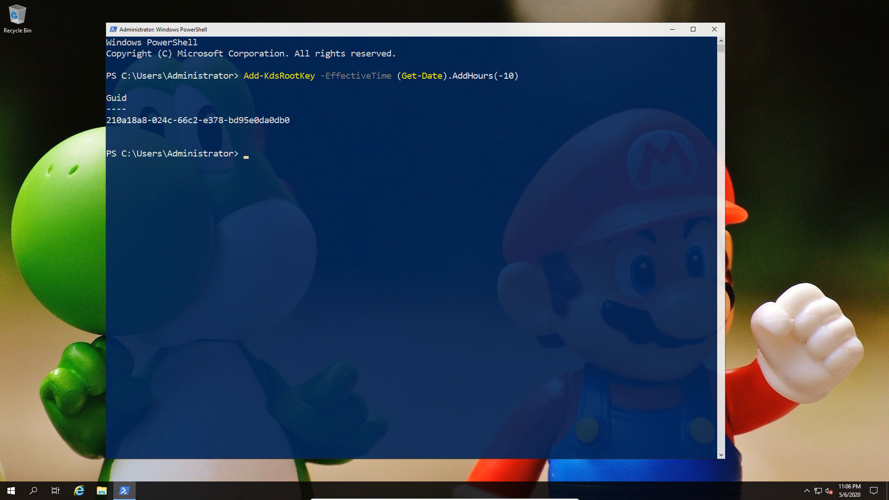
type("New-ADGroup -Name \"Swarm Authorized Hosts\" -SamAccountName \"Swarm\" -GroupScope DomainLocal")
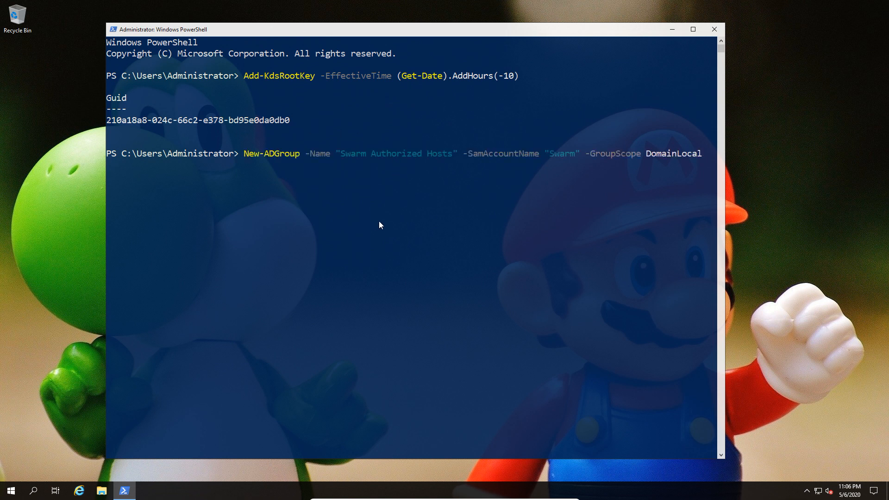
mouse_move(315, 176)
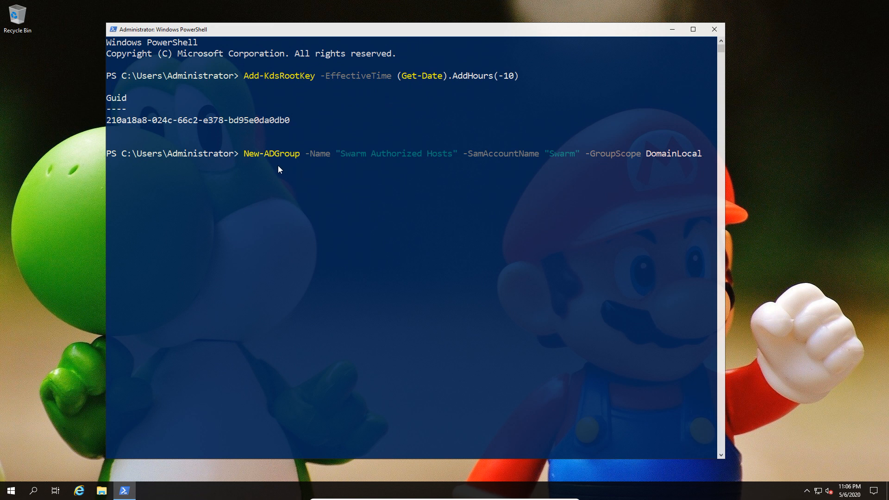
mouse_move(340, 164)
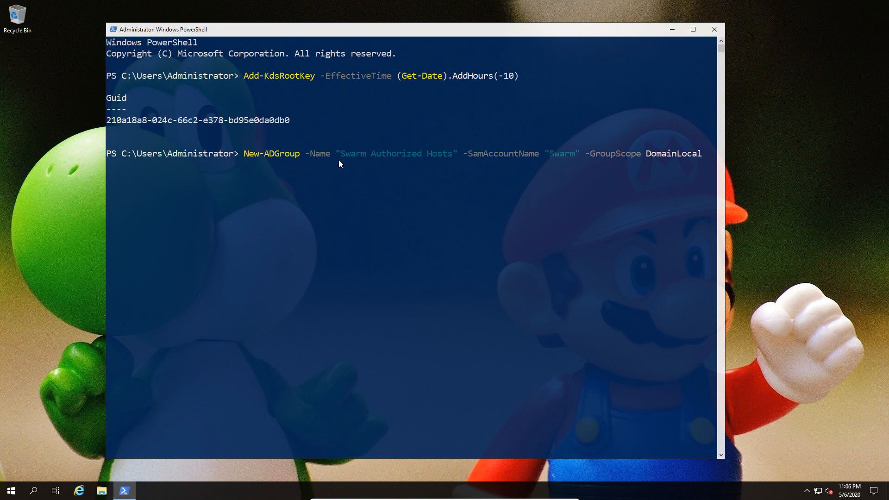
Create the Swarm group and a WebApp01 service account with PrincipalsAllowedToRetrieveManagedPassword Swarm.
double_click(352, 152)
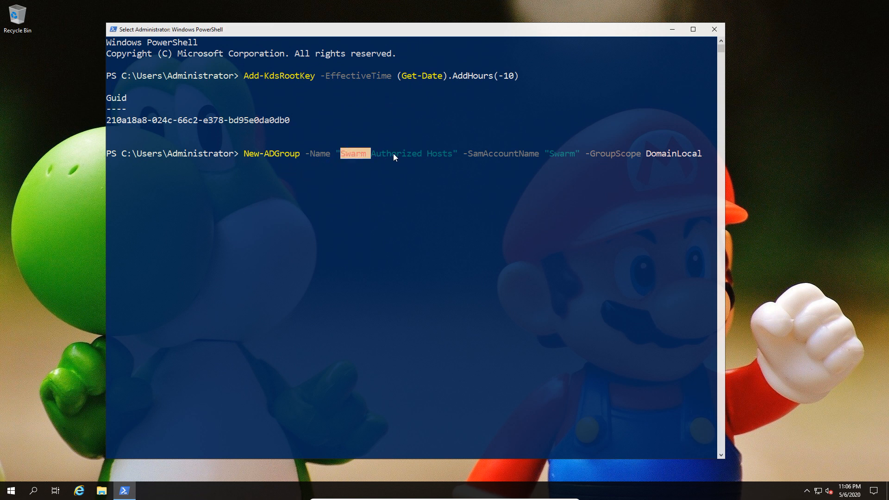
left_click_drag(352, 153, 453, 153)
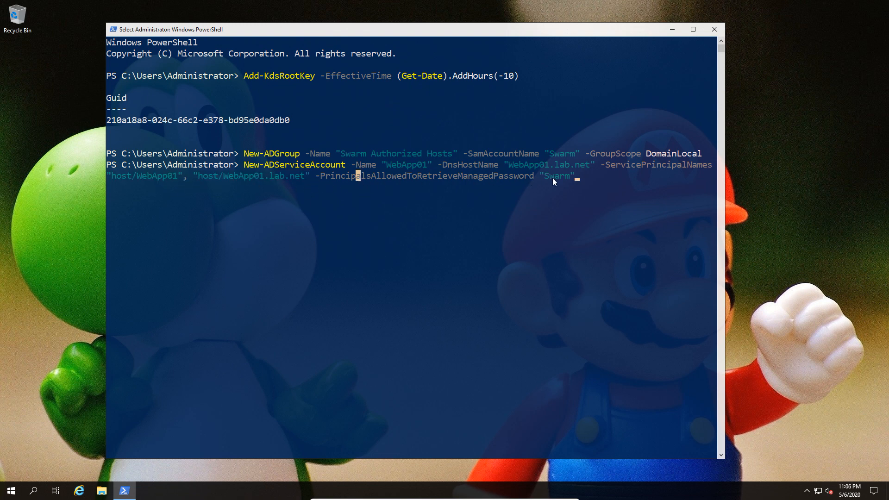
double_click(557, 175)
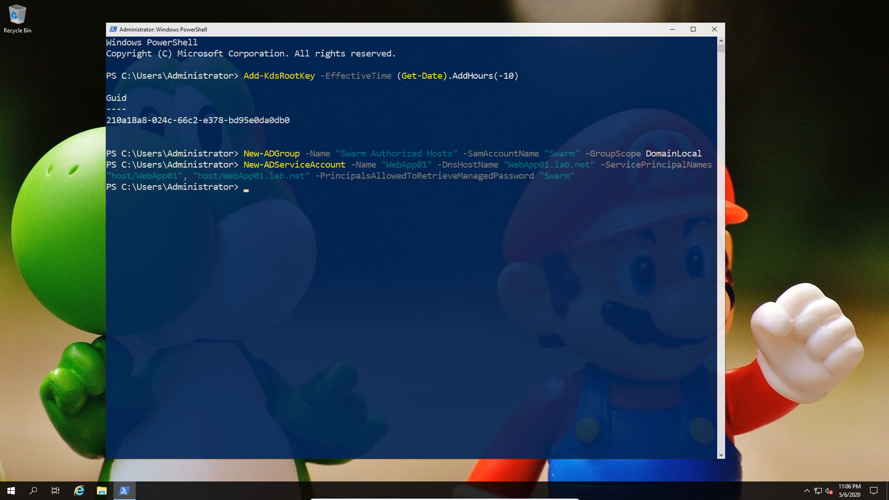
mouse_move(304, 130)
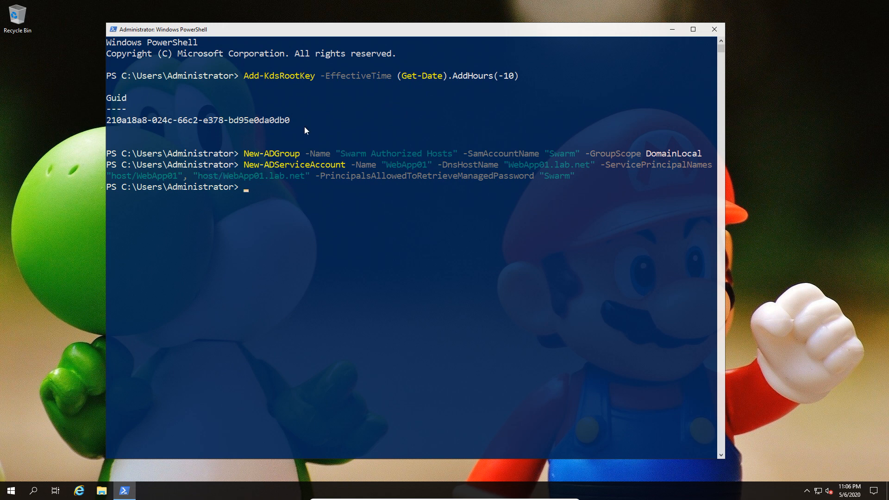
Run Add-ADGroupMember -Identity Swarm for WIN-AFMNH69KADR, clear, then retry with WIN-AFMNH69KADR$.
type("Add-ADGroupMember -Identity \"Swarm\" -Members \"WIN-AFMNH69KADR")
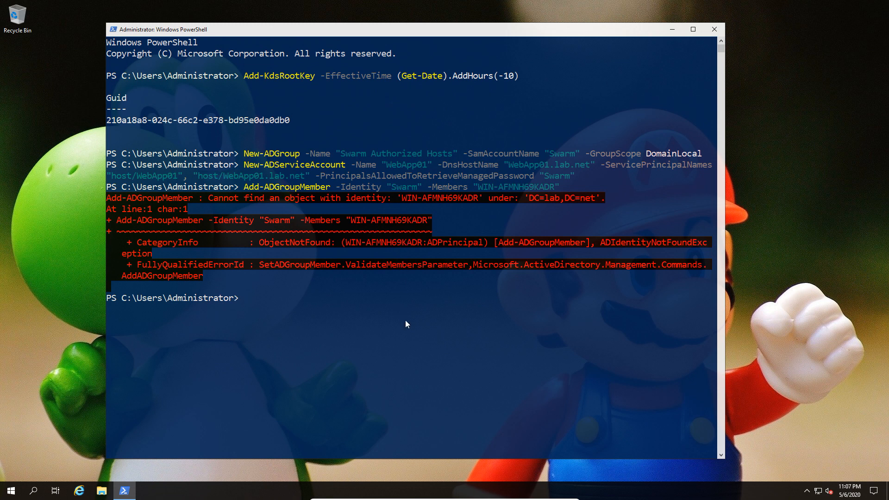
mouse_move(398, 323)
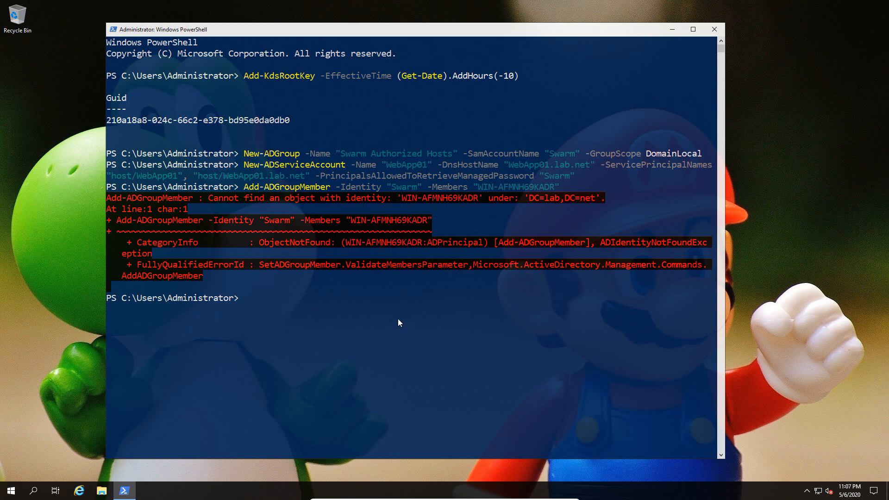
type("clear")
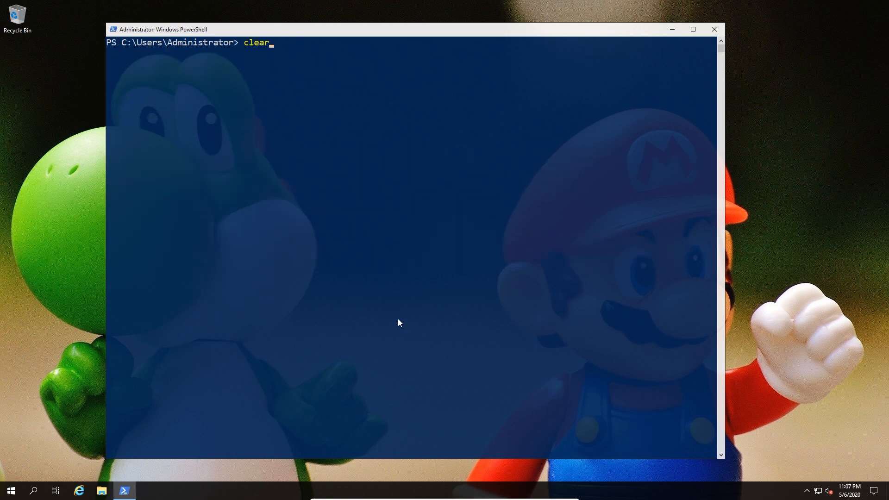
type("Add-ADGroupMember -Identity \"Swarm\" -Members \"WIN-AFMNH69KADR\"")
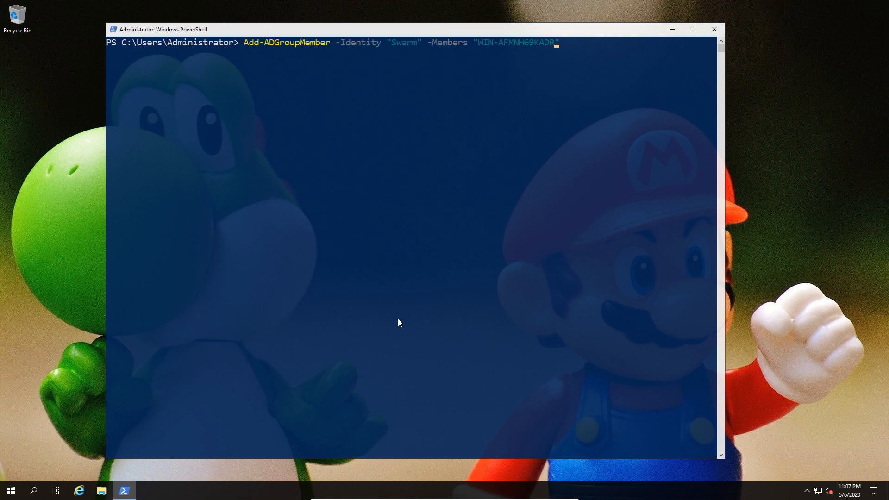
type("$")
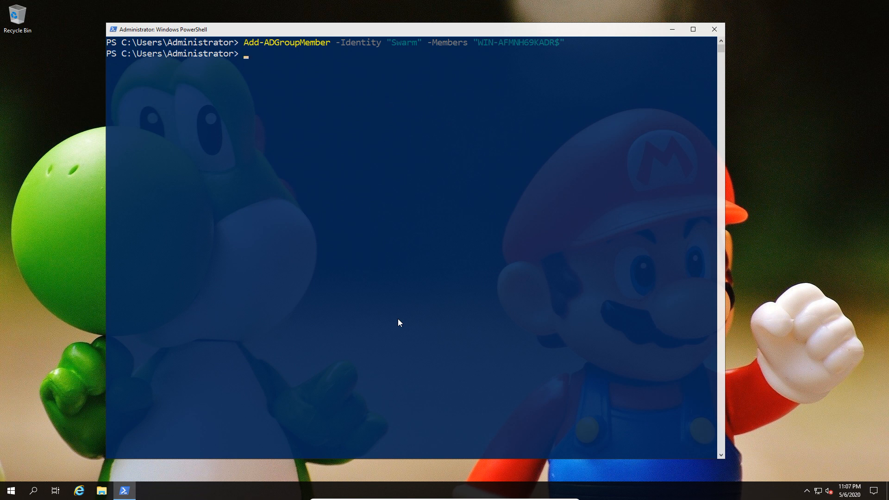
Launch Active Directory Users and Computers from Administrative Tools and select Swarm Authorized Hosts.
left_click(10, 491)
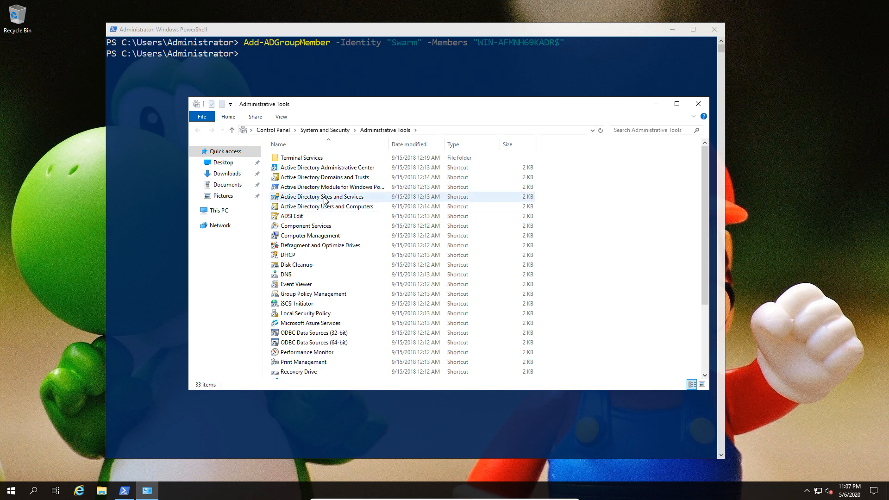
left_click(328, 205)
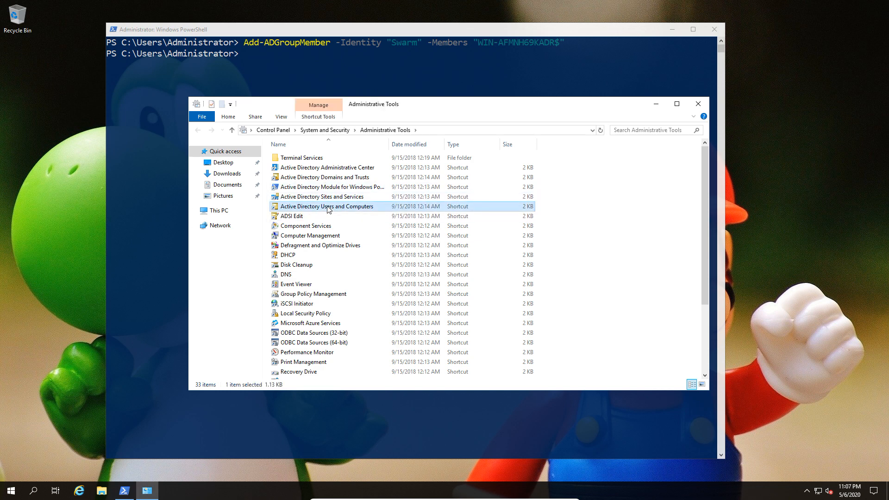
double_click(327, 206)
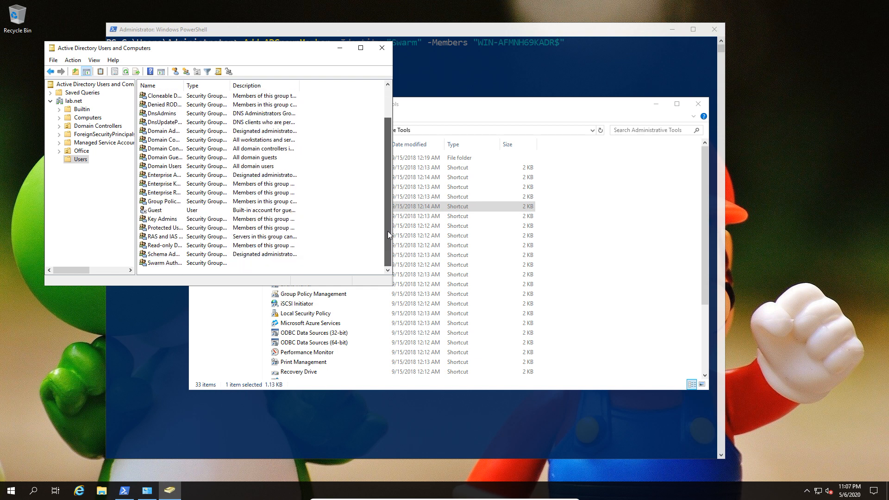
left_click(165, 262)
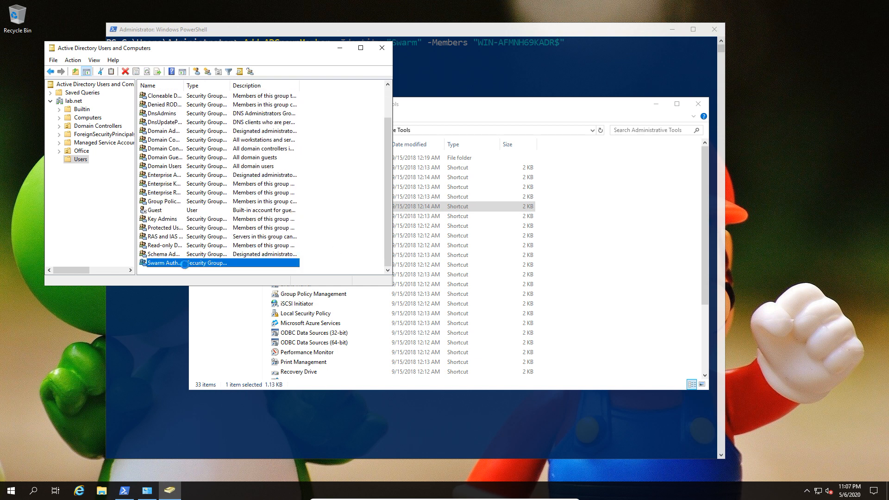
Confirm WIN-AFMNH69KADR in the group's Members list, cancel the properties and close the windows.
double_click(163, 262)
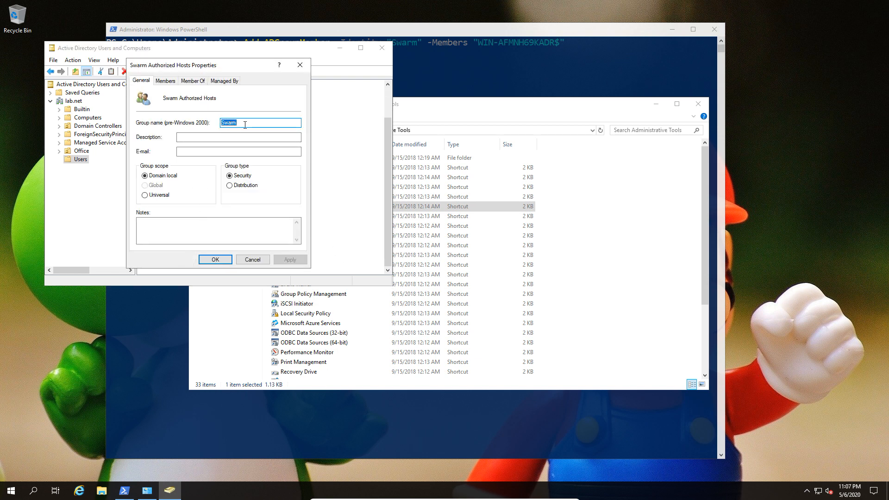
left_click(164, 80)
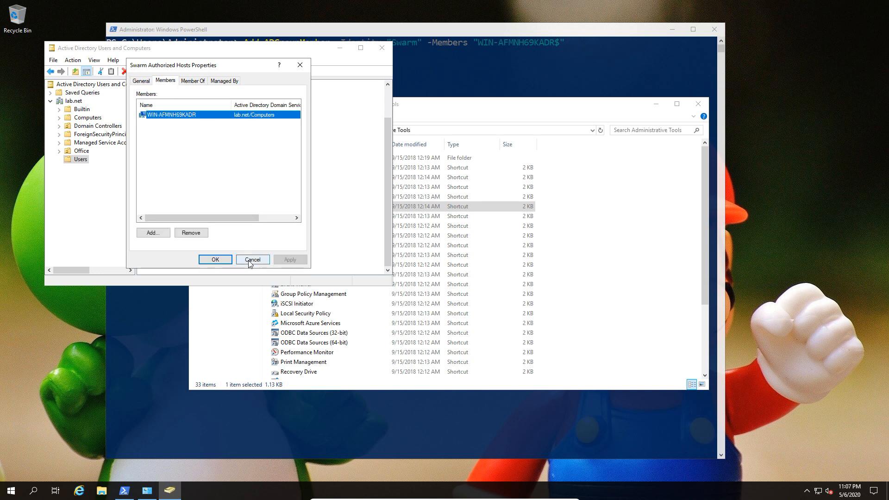
left_click(252, 260)
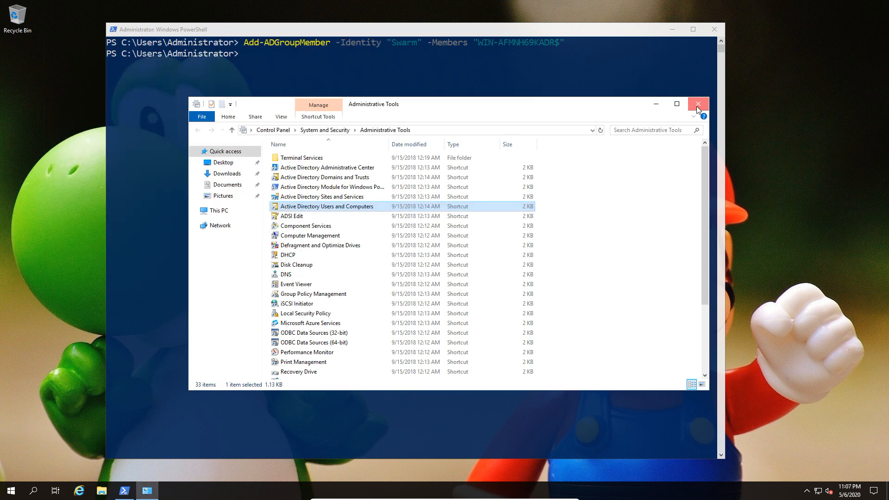
left_click(698, 105)
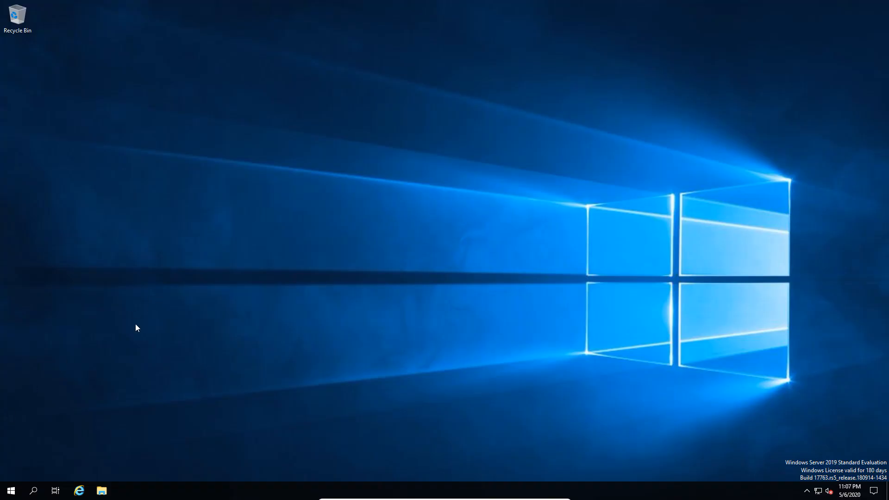
Run Install-WindowsFeature RSAT-AD-PowerShell, then Test-ADServiceAccount WebApp01, which returns False with a warning.
left_click(11, 491)
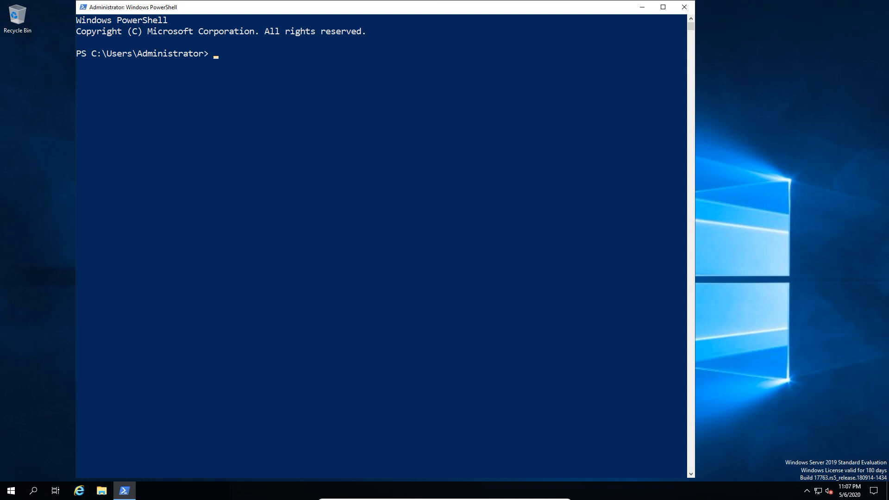
type("Install-WindowsFeature RSAT-AD-PowerShell")
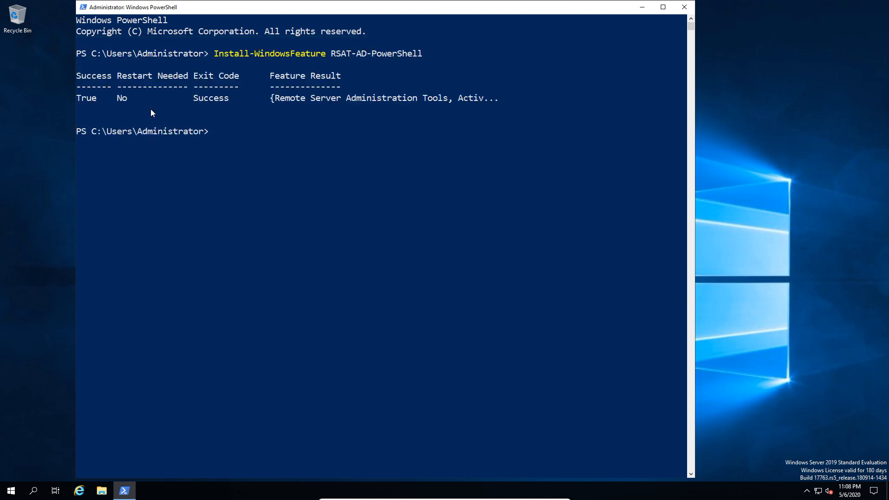
type("Test-ADServiceAccount WebApp01")
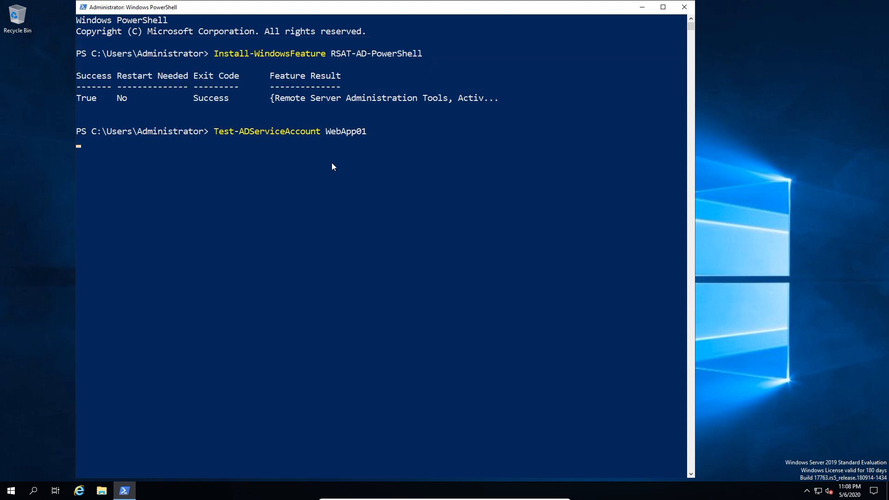
key("enter")
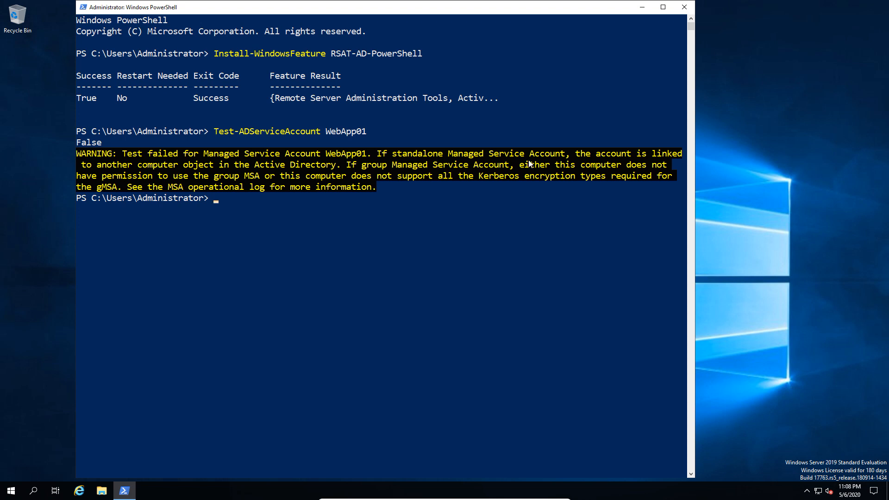
mouse_move(271, 251)
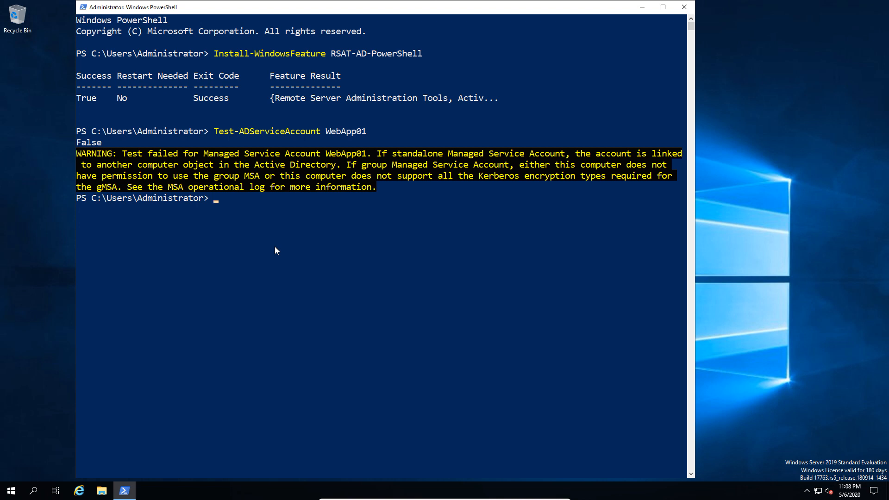
Restart the server from Start > Power with reason Other (Unplanned).
left_click(10, 490)
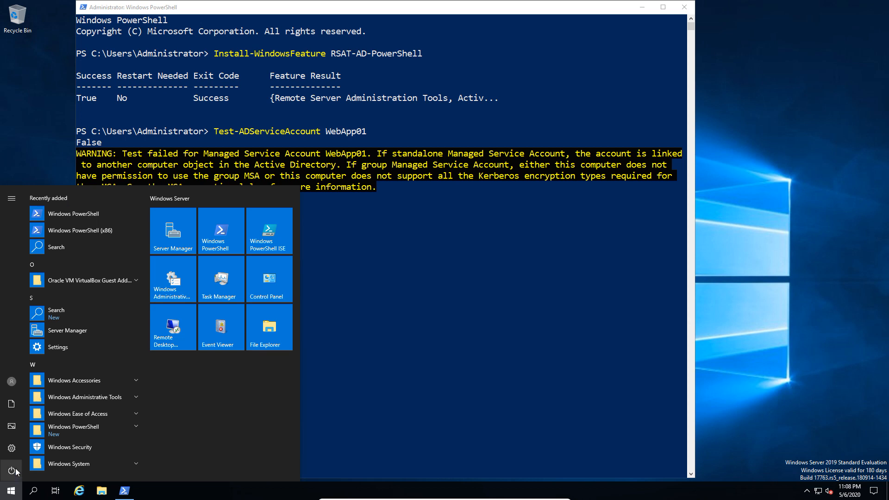
left_click(11, 471)
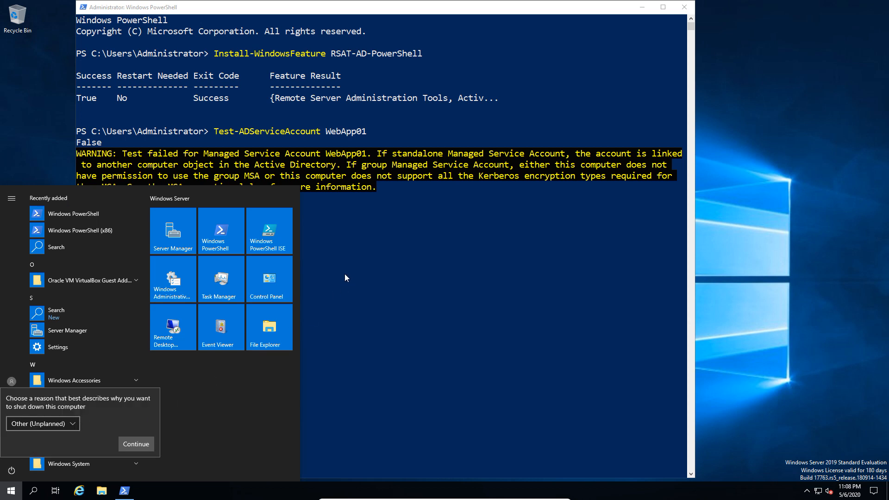
left_click(42, 423)
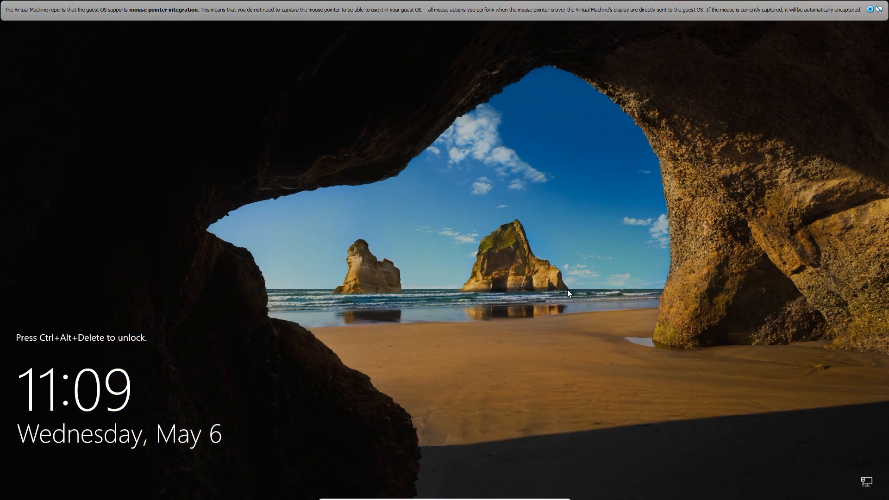
mouse_move(785, 122)
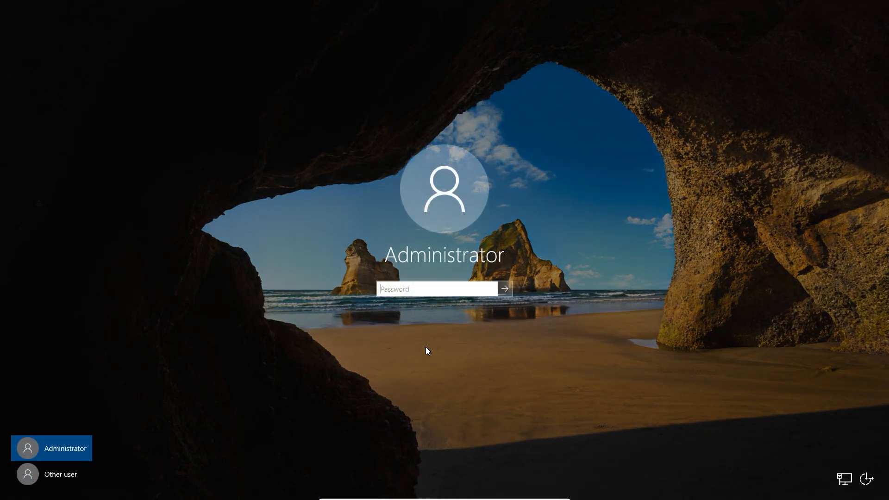
Sign back in as Administrator, dismiss the Admin Center tip and close Server Manager.
type("password")
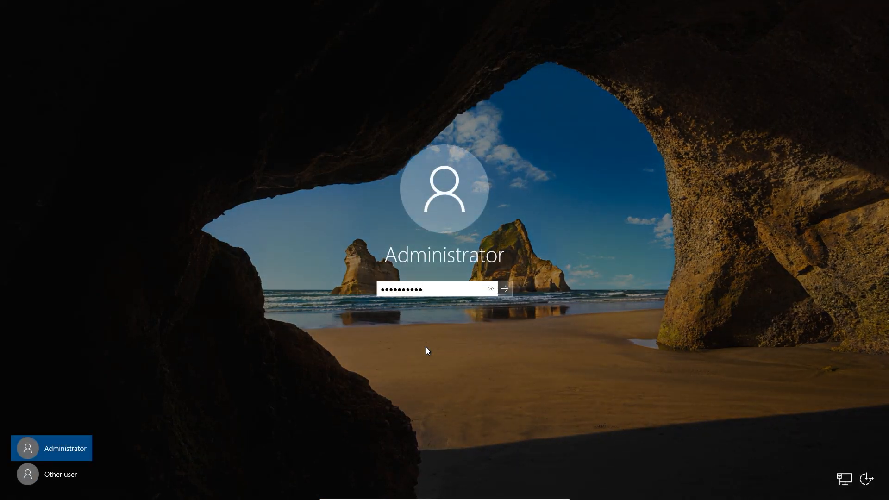
left_click(503, 289)
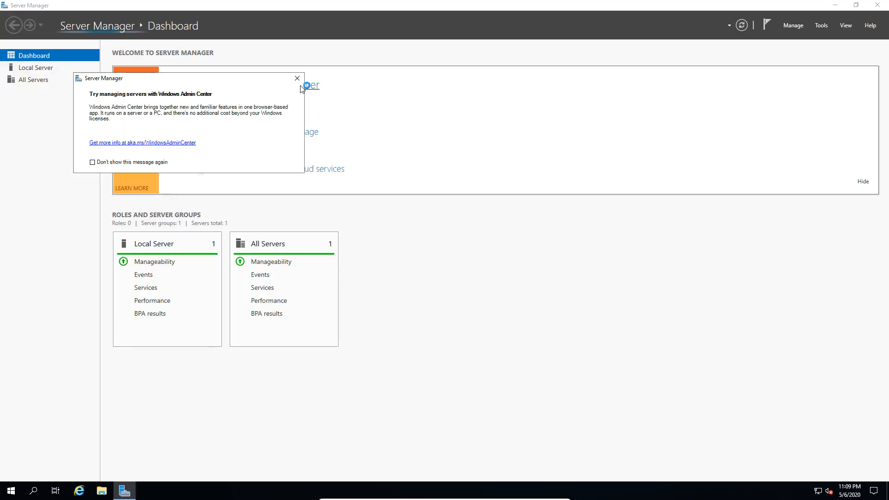
left_click(296, 78)
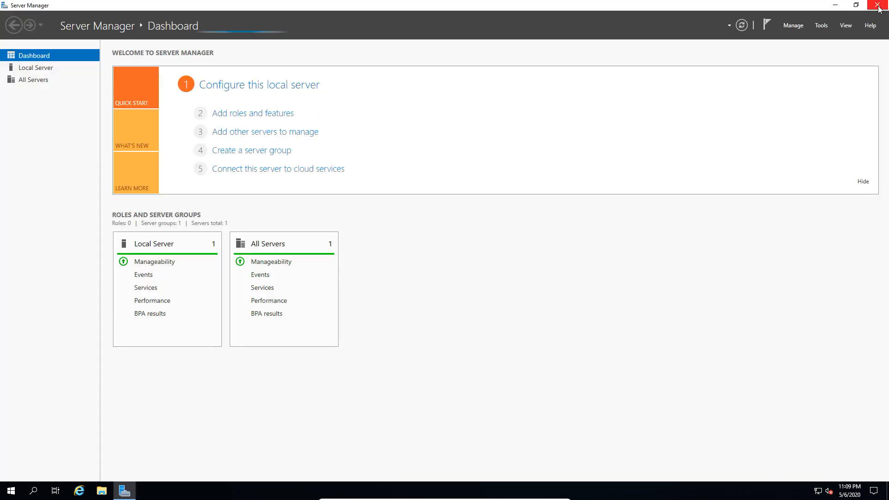
left_click(882, 5)
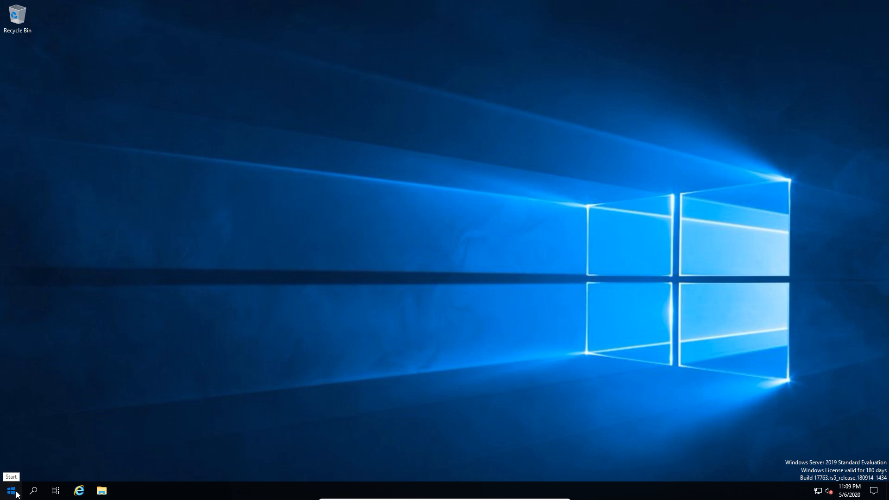
In a new elevated PowerShell, confirm Test-ADServiceAccount WebApp01 is True and run Install-Module DockerMsftProvider -Force.
left_click(10, 491)
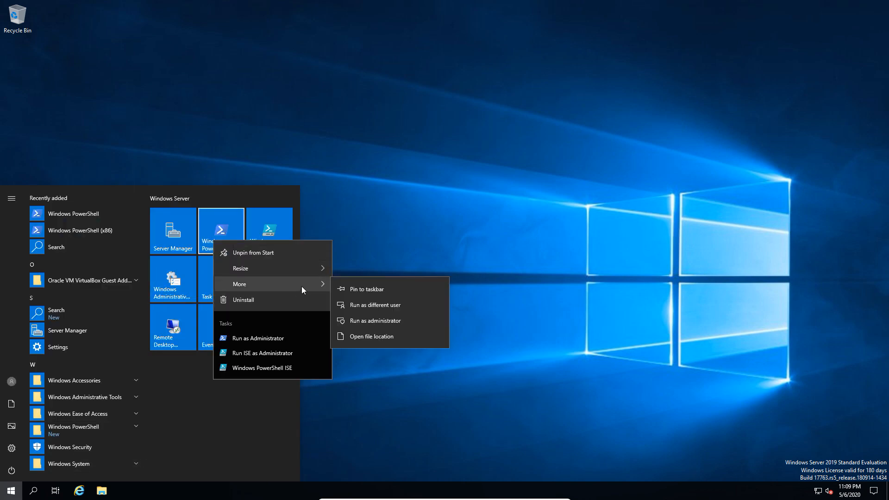
left_click(375, 321)
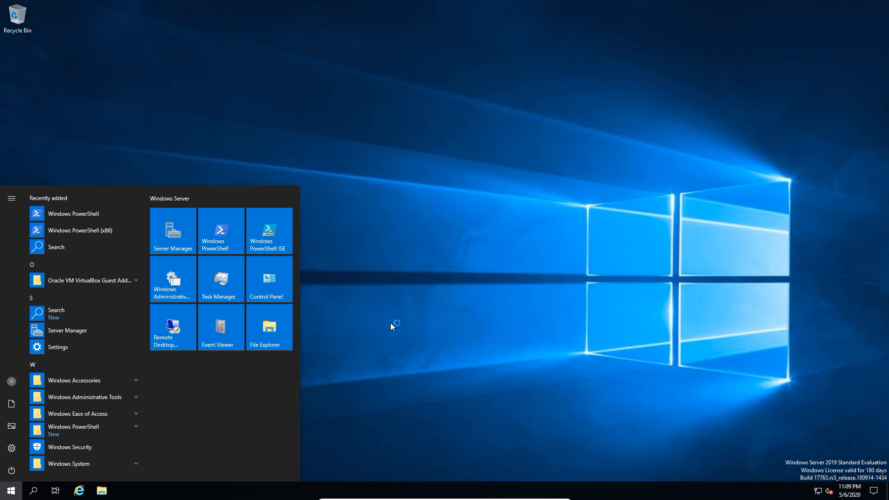
left_click(220, 230)
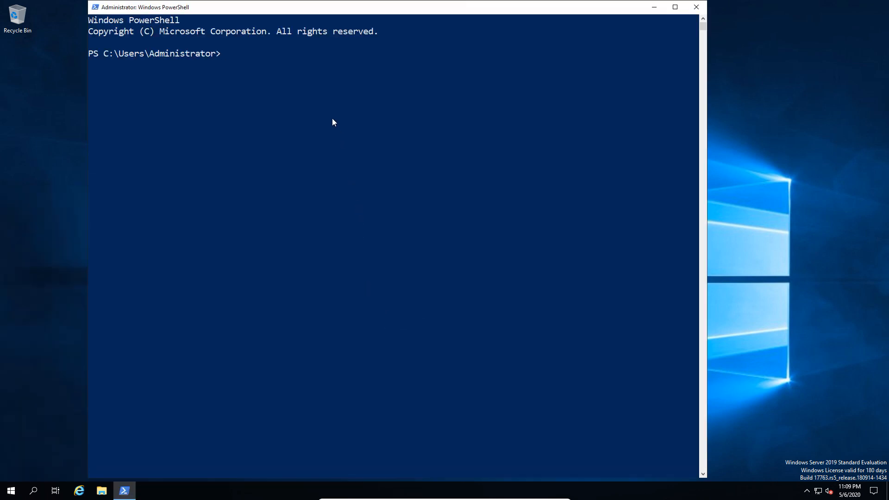
type("Test-ADServiceAccount WebApp01")
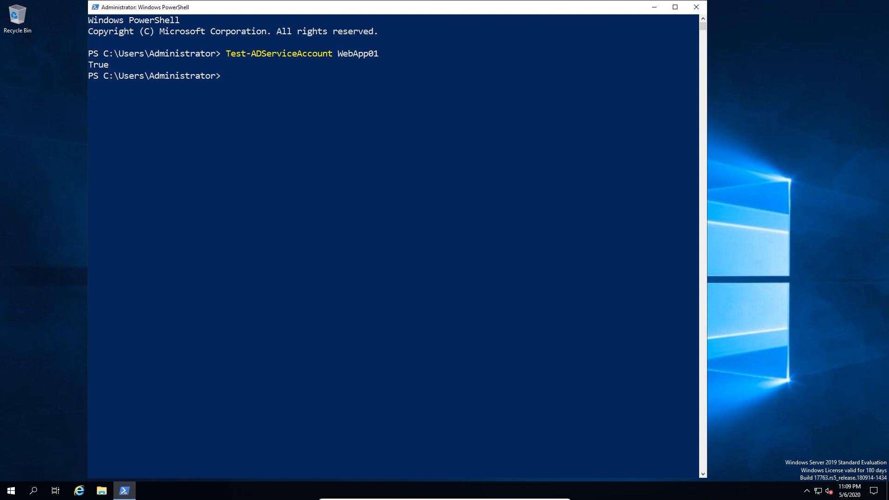
type("Install-Module DockerMsftProvider -Force")
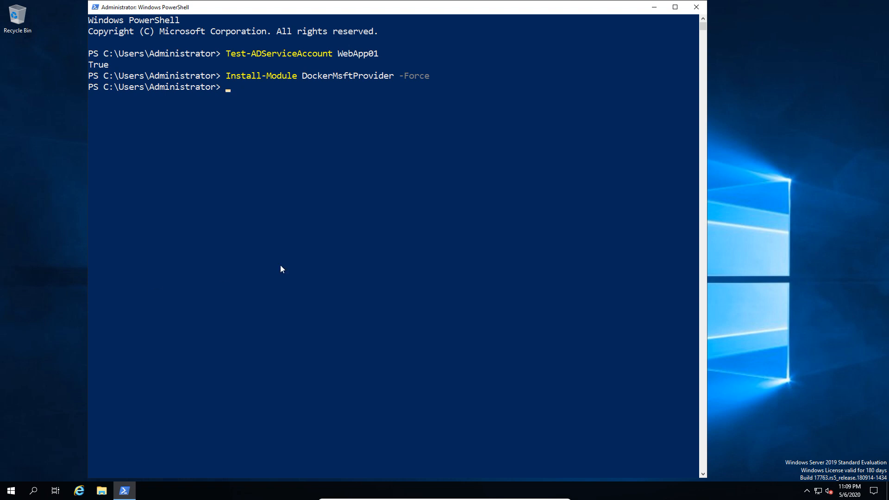
Run Install-Package Docker via DockerMsftProvider -Force, then (Install-WindowsFeature Containers).RestartNeeded.
type("Install-Package Docker -ProviderName DockerMsftProvider -Force")
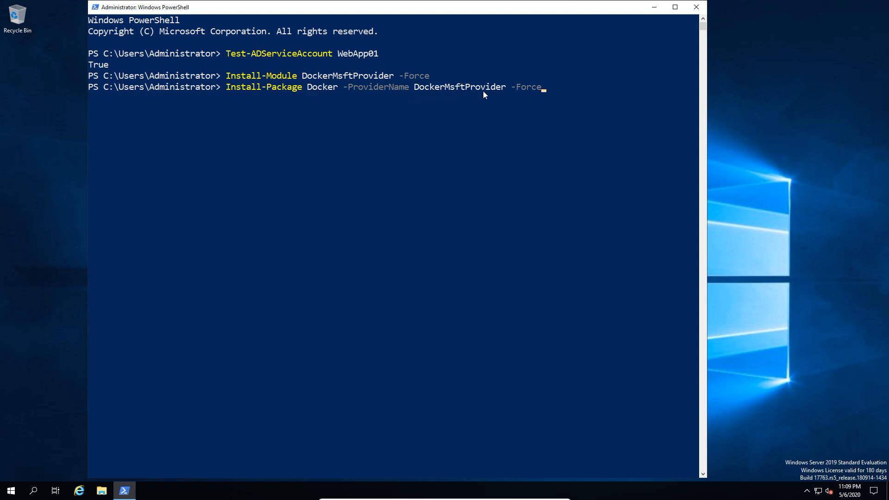
mouse_move(526, 171)
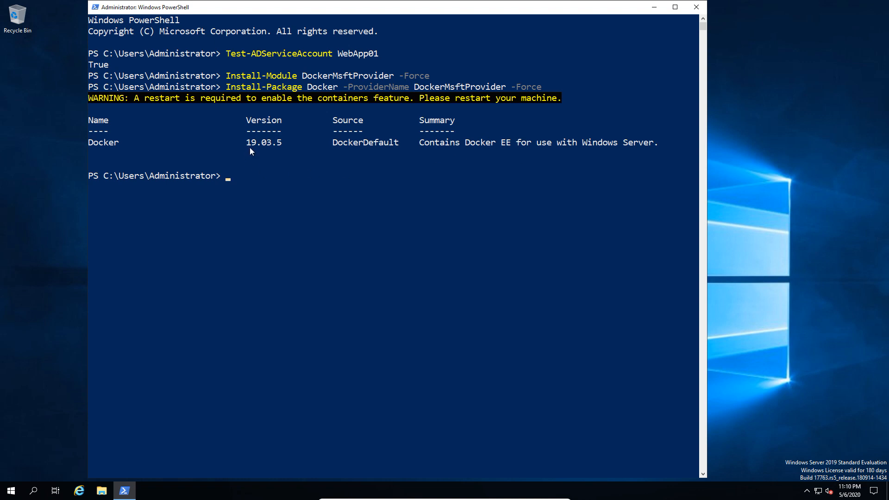
double_click(262, 142)
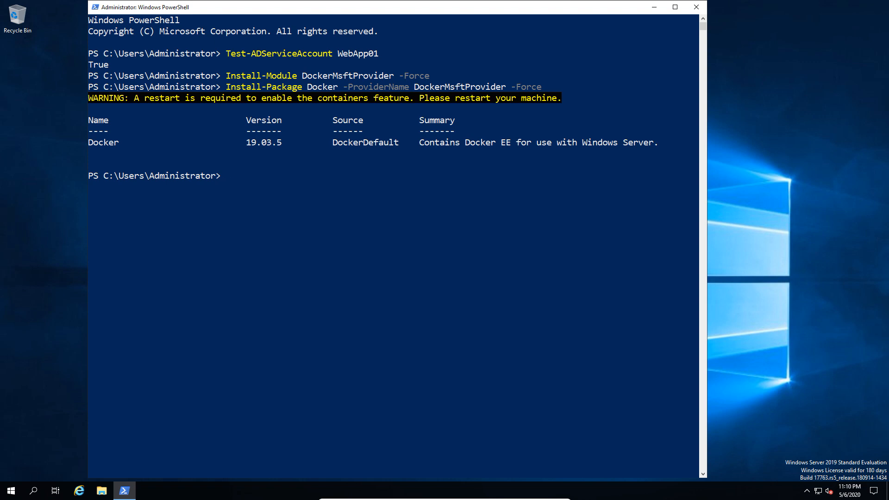
type("(Install-WindowsFeature Containers).RestartNeeded")
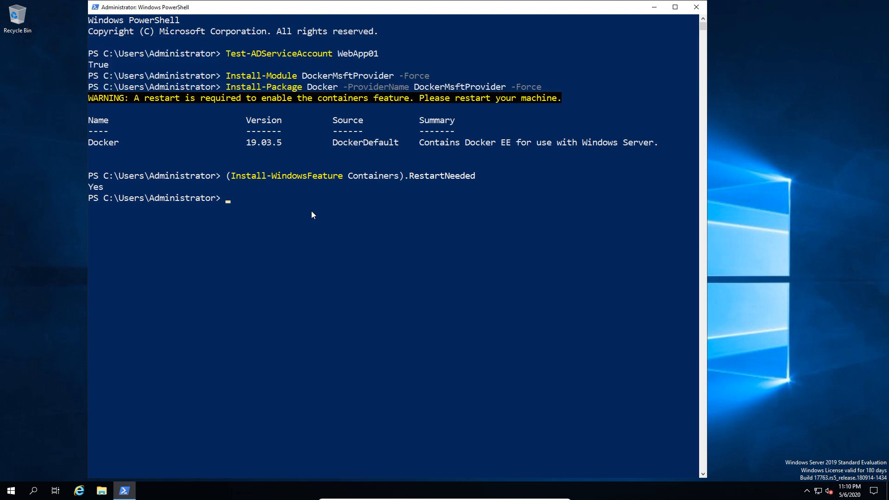
mouse_move(161, 266)
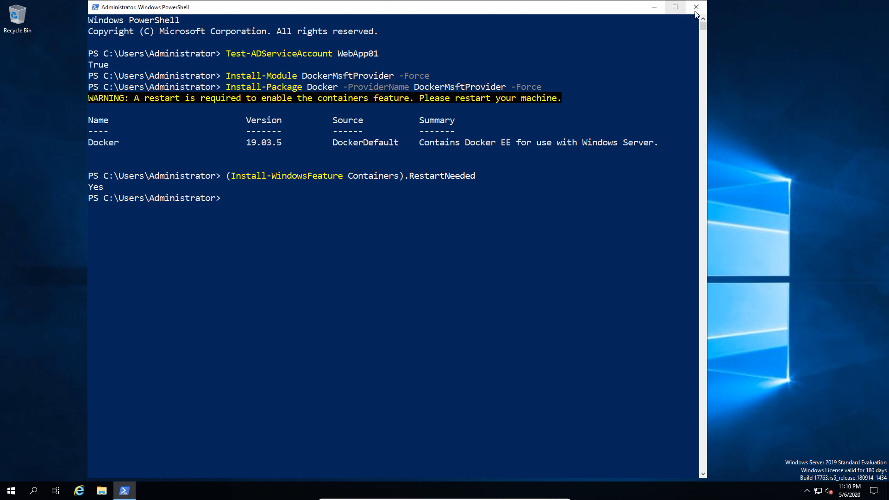
Restart the server again from Start > Power > Restart.
left_click(10, 489)
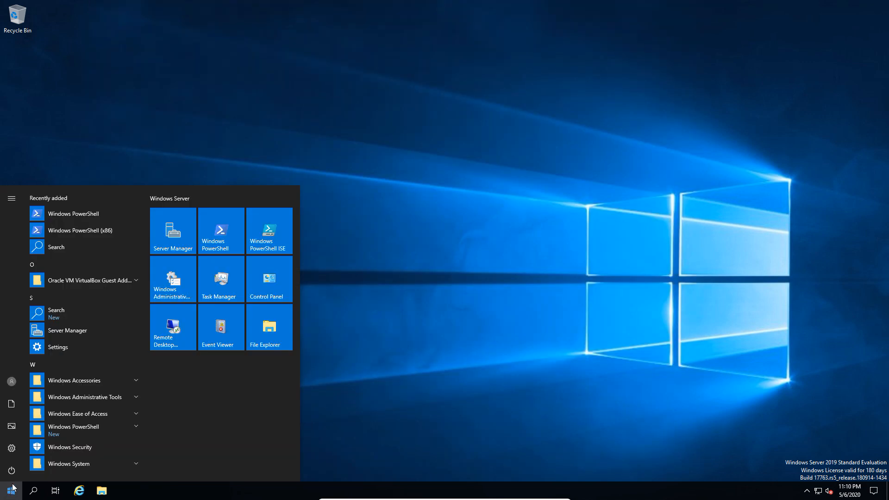
left_click(11, 470)
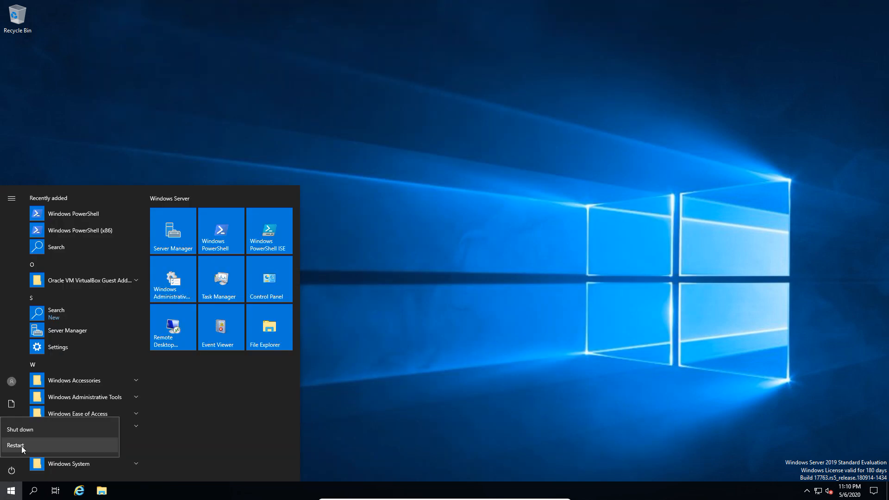
left_click(16, 445)
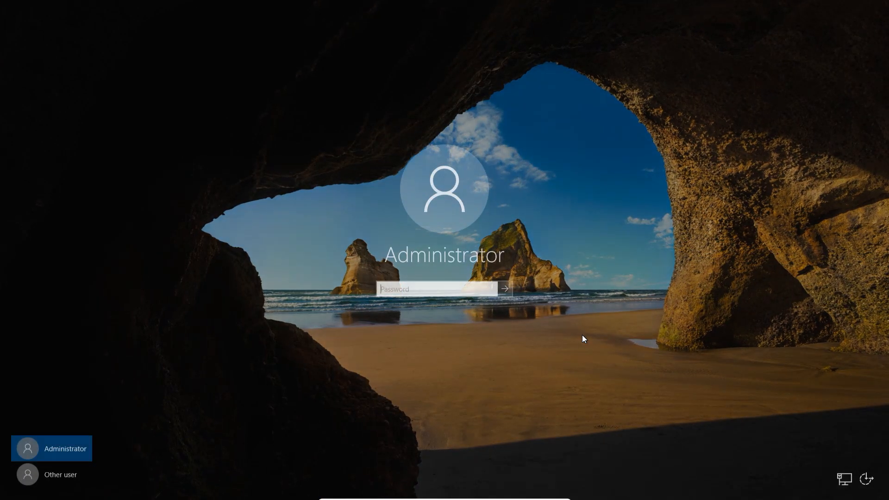
Clear the mistyped password, re-enter it and sign in as Administrator.
type("•••••")
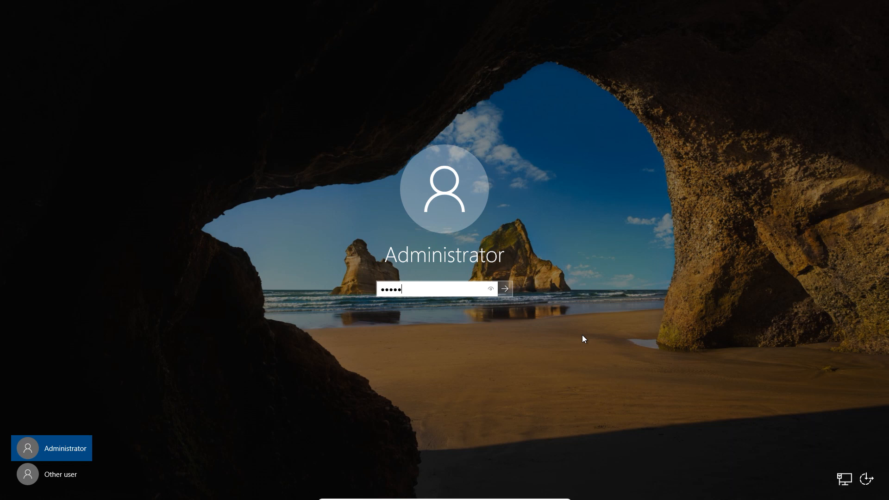
key("BackSpace")
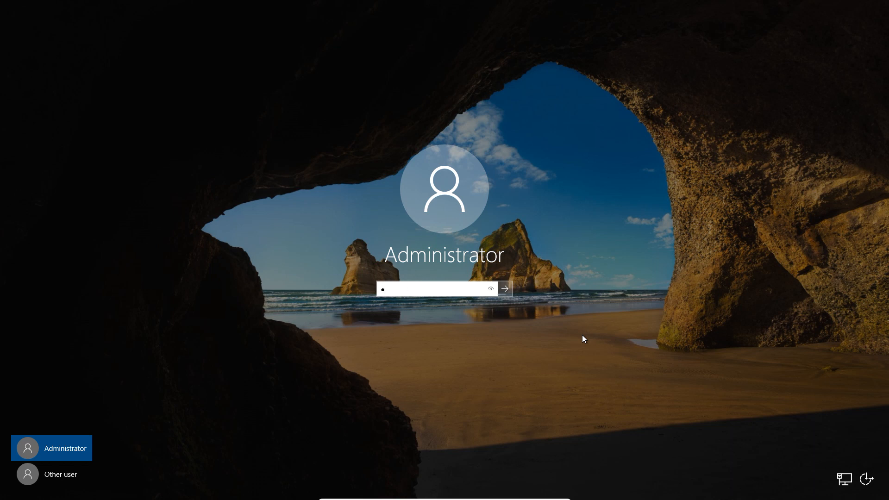
type("password")
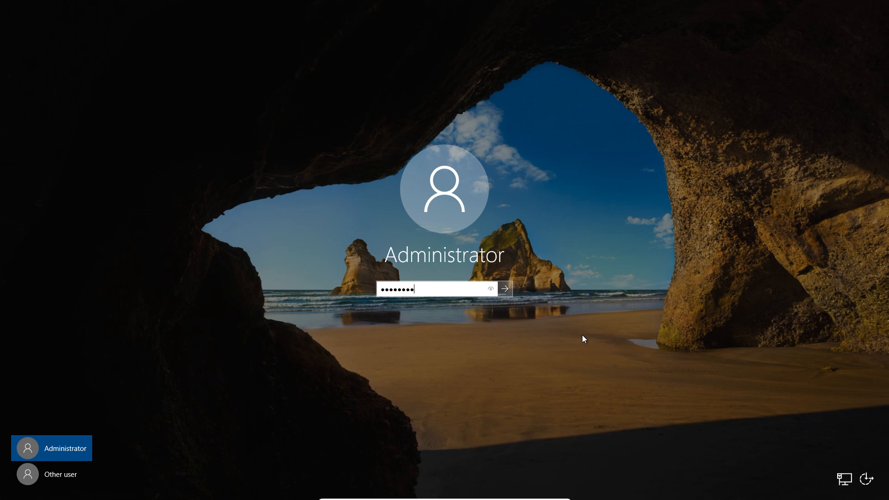
left_click(503, 289)
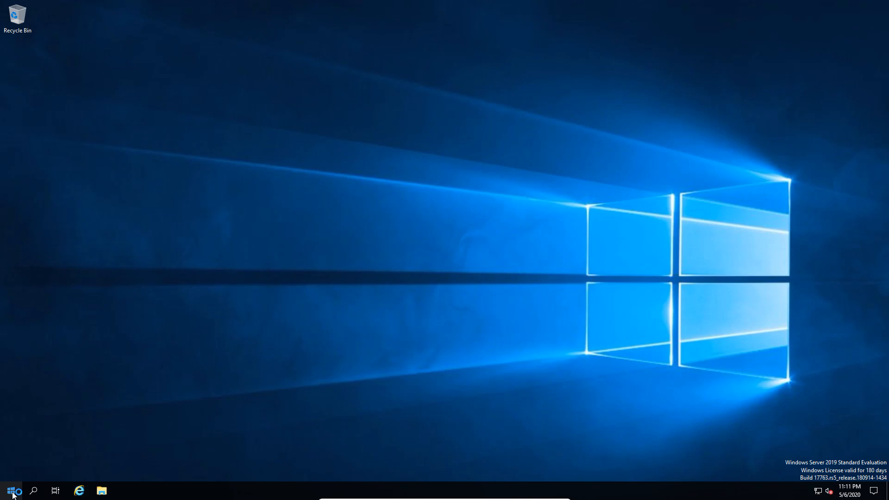
Launch PowerShell from the Start menu and run docker version.
left_click(11, 490)
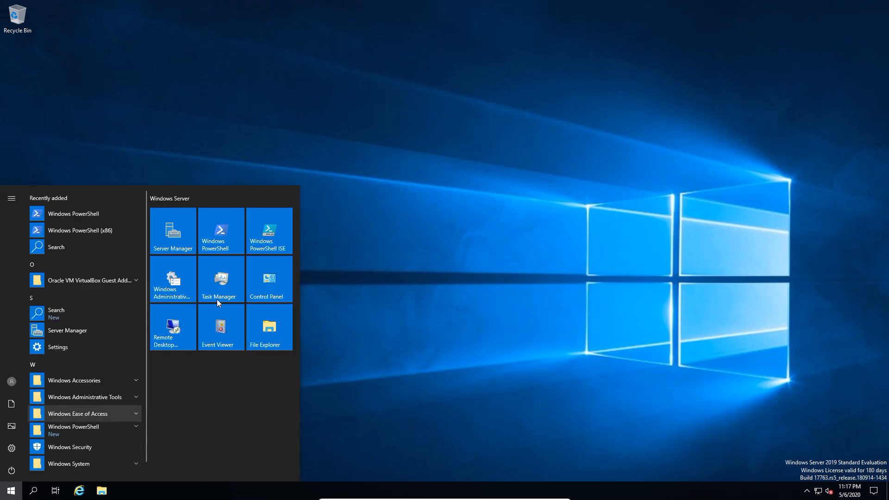
right_click(221, 231)
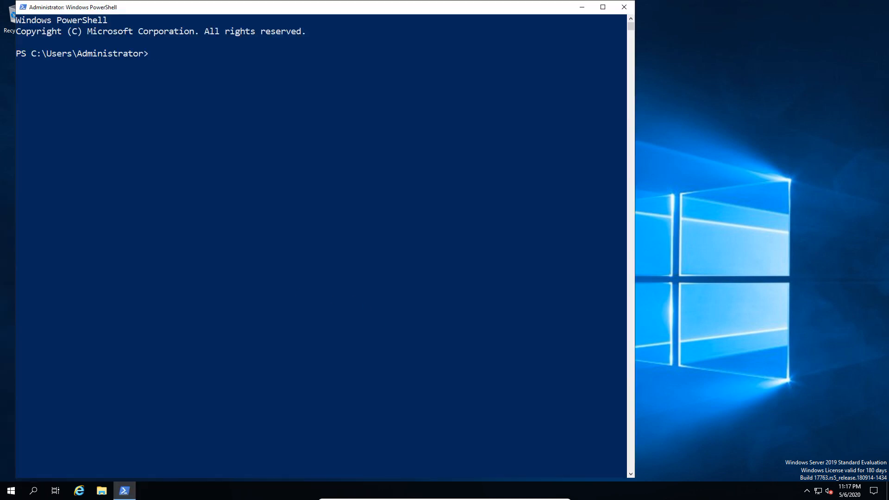
mouse_move(253, 151)
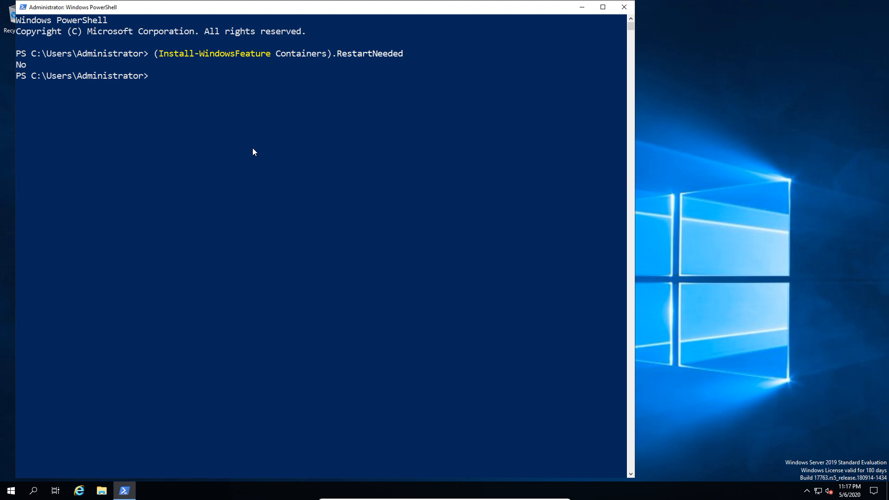
type("do")
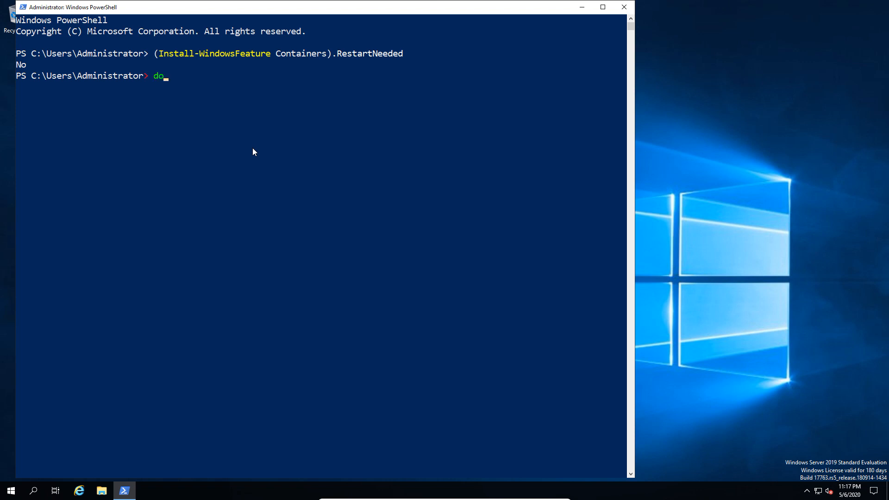
type("cker version")
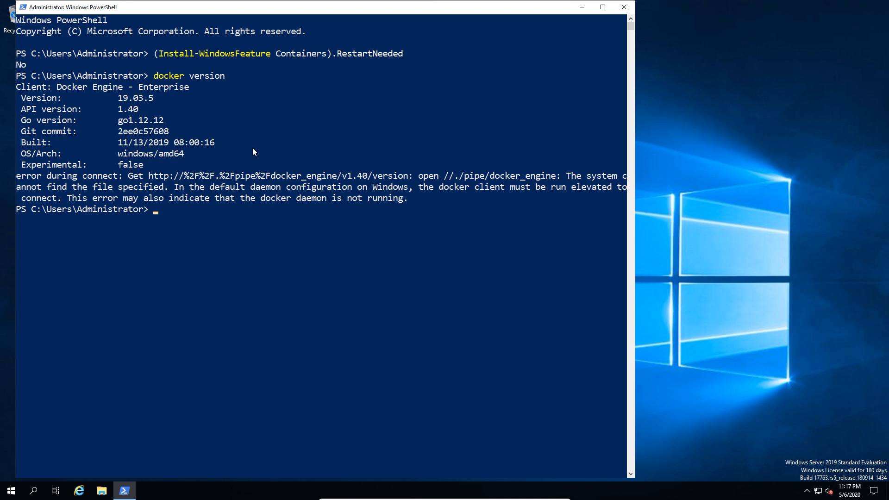
mouse_move(106, 186)
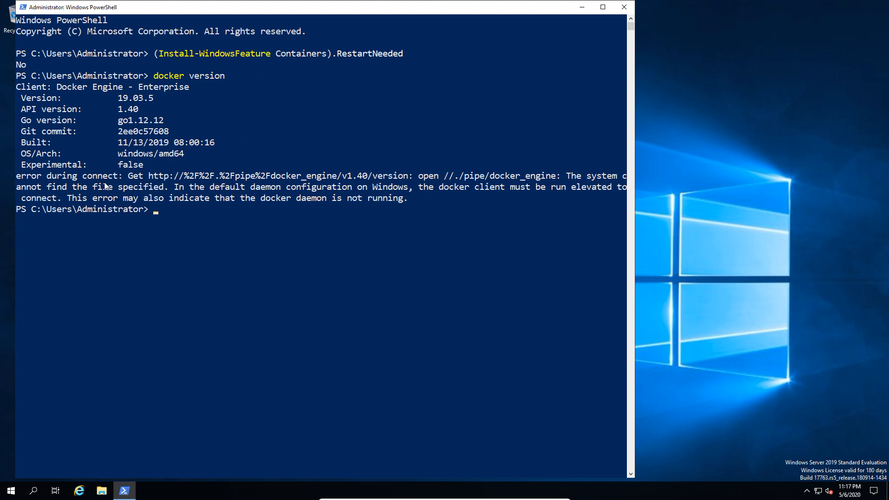
Highlight the daemon connection error showing the engine is not running, then return to a fresh prompt.
left_click_drag(16, 175, 407, 199)
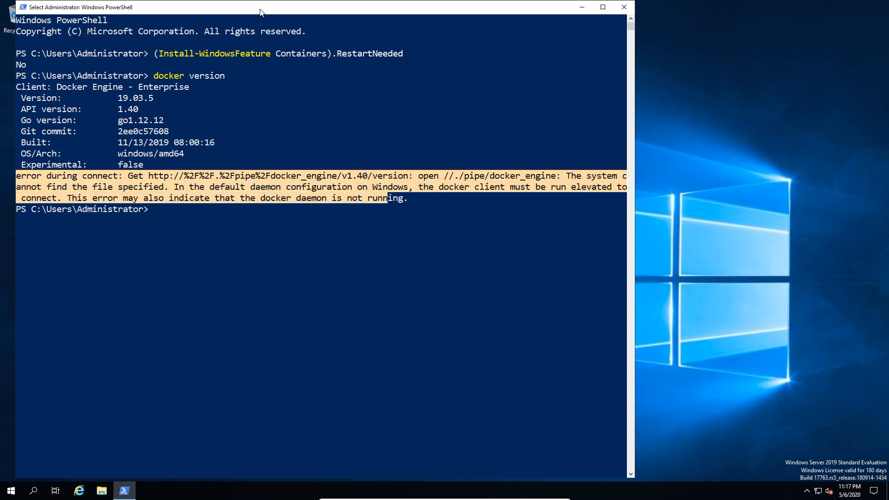
left_click(262, 256)
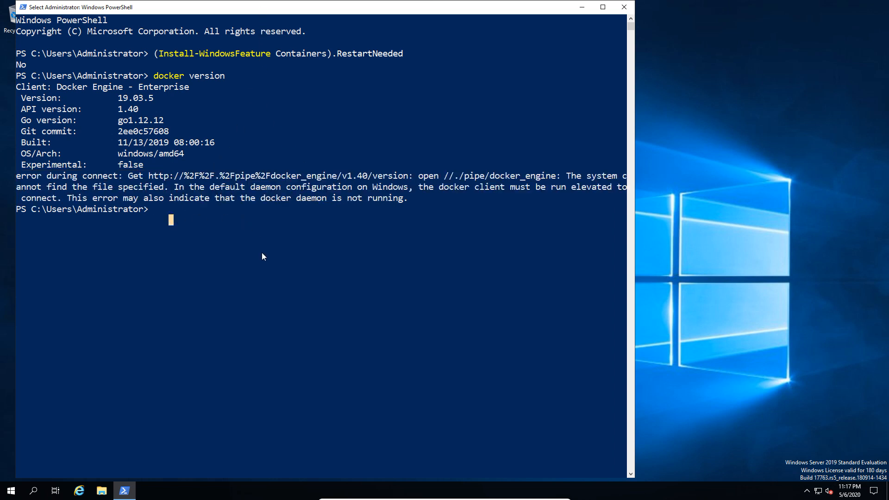
key("enter")
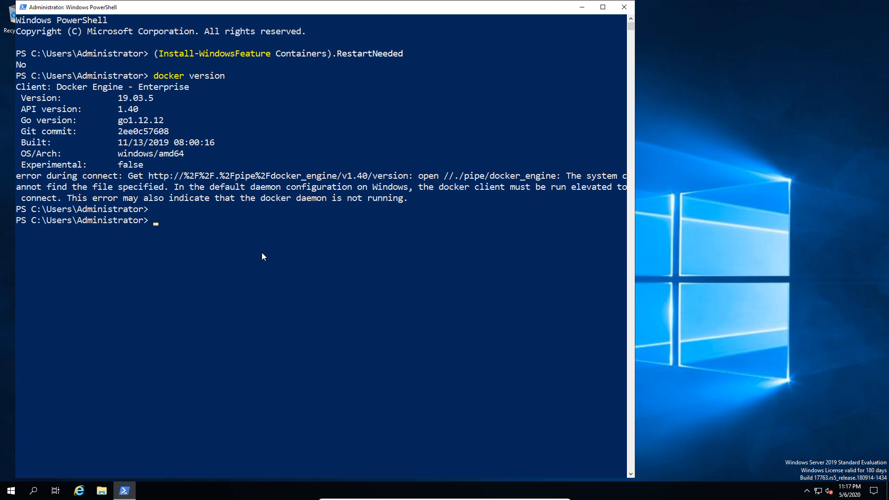
Start the stopped docker service, confirm docker version reports client and server 19.03.5, then clear.
type("get-service")
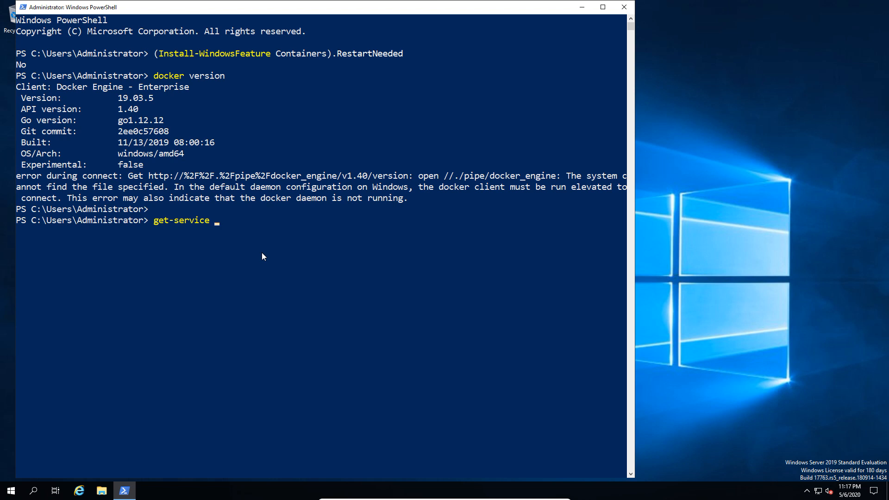
type("-Name")
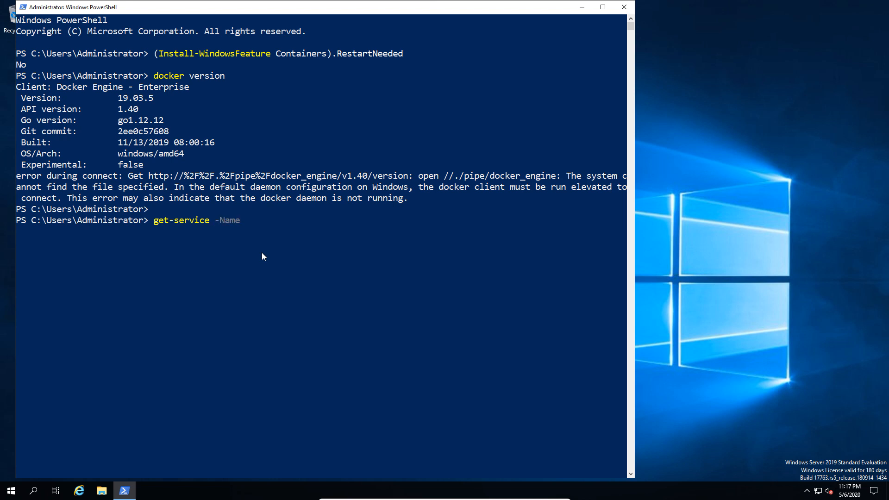
type("docker")
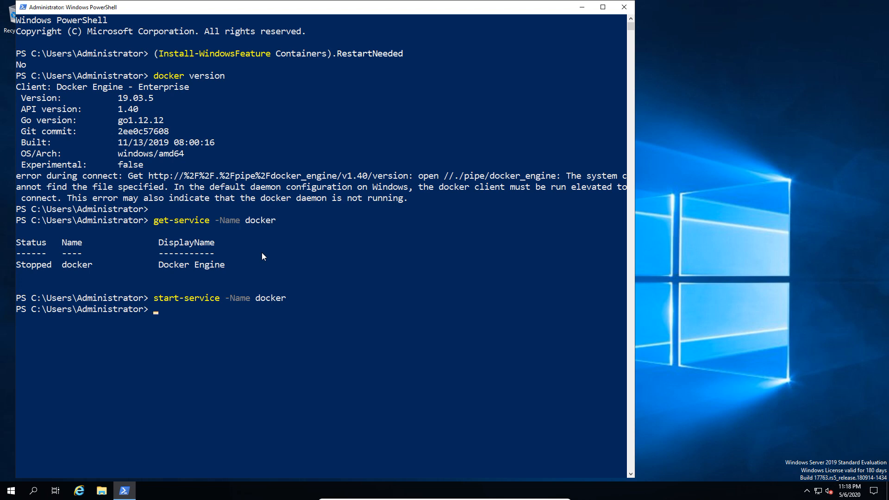
type("docker version")
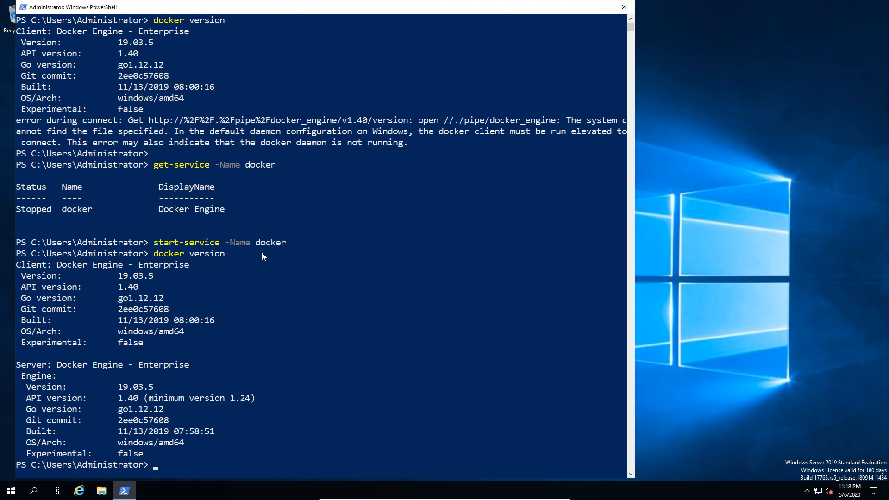
type("clear")
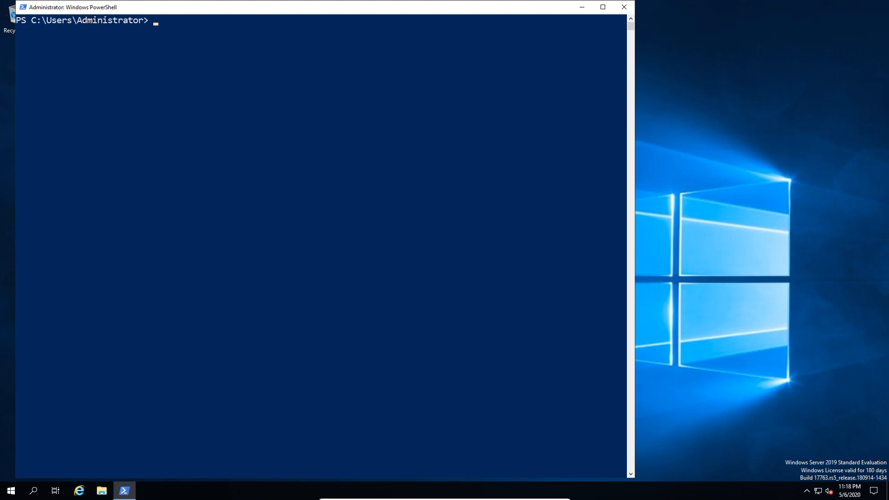
Run docker run hello-world:nanoserver, see Docker's success message, then clear the console.
type("docker run hello-world:nanoserver")
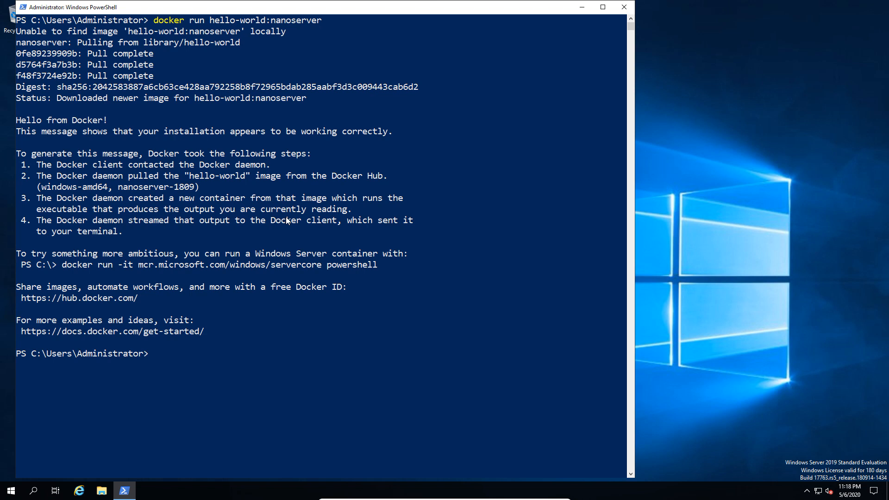
type("clea")
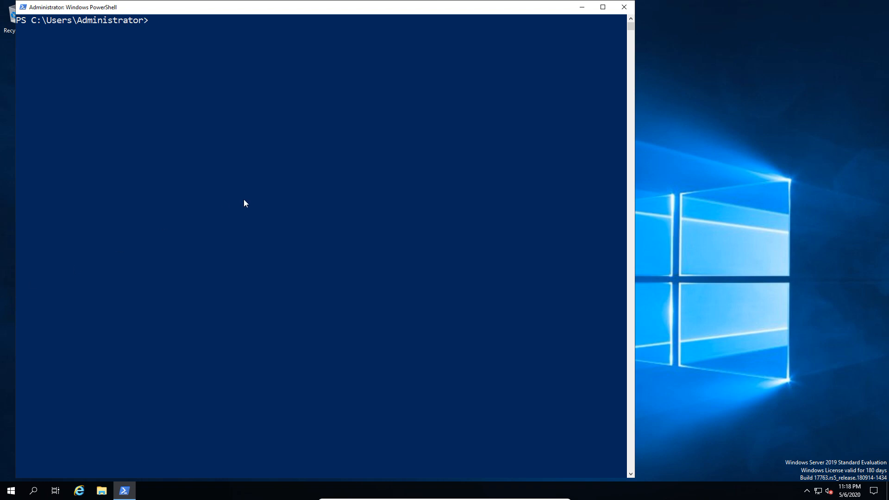
Install the CredentialSpec module and create a credential spec for account WebApp01.
type("Install-Module CredentialSpec")
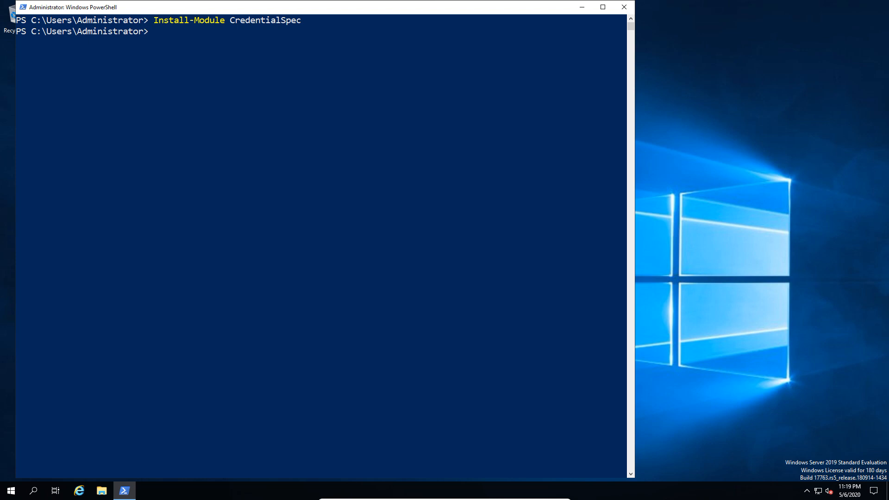
type("New-CredentialSpec -AccountName WebApp01")
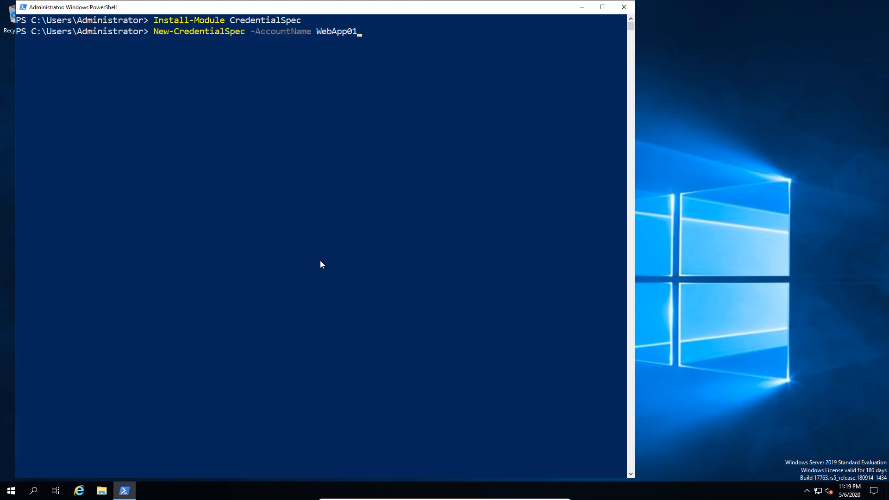
key("enter")
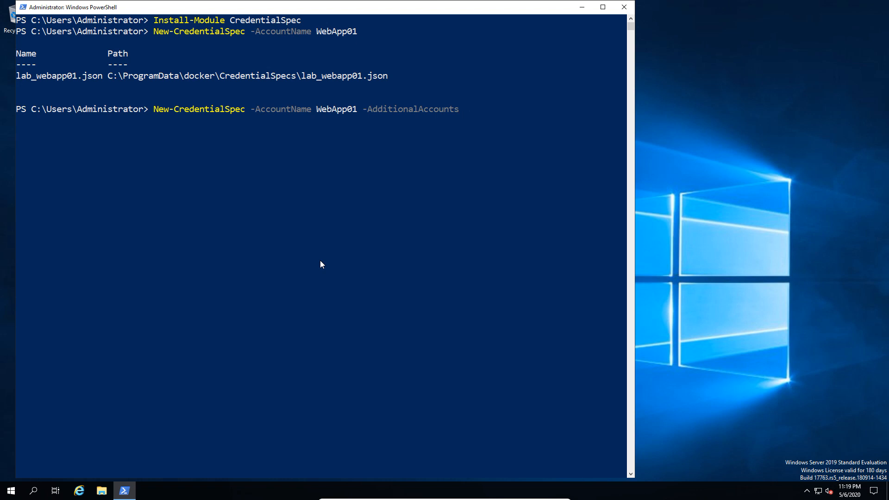
Run Get-CredentialSpec to list lab_webapp01.json under ProgramData\docker\CredentialSpecs.
type("weba")
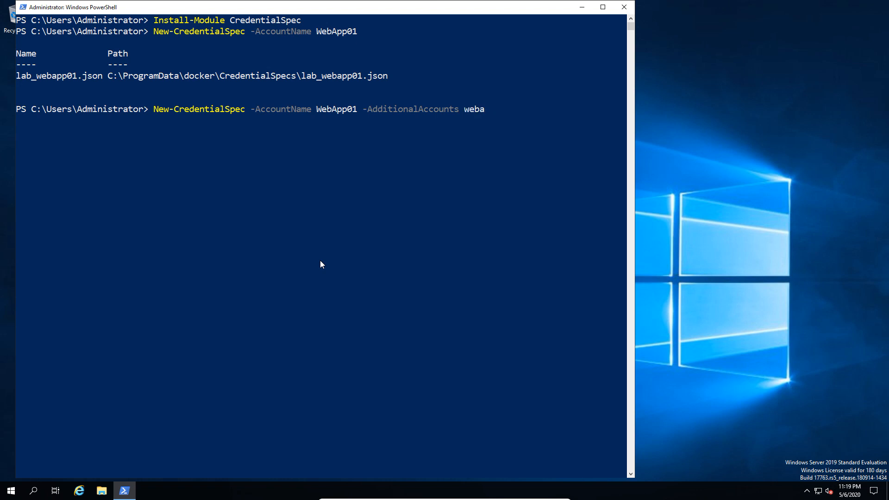
type("pp0")
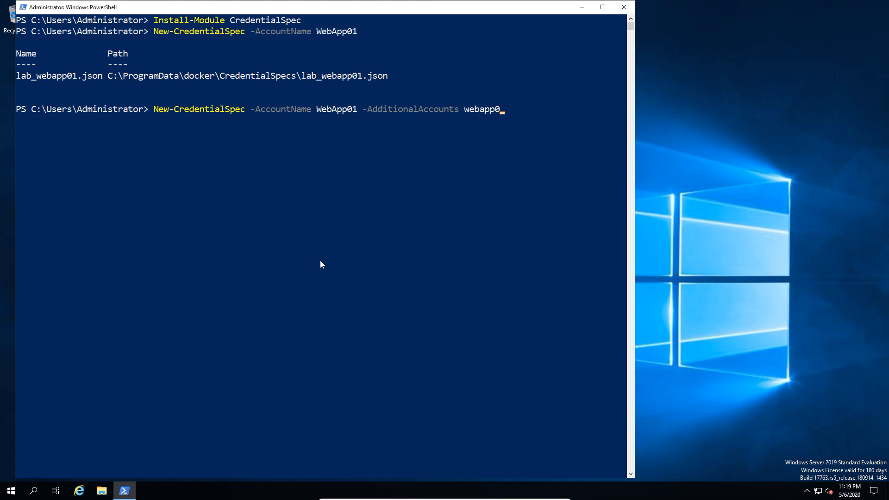
type("2")
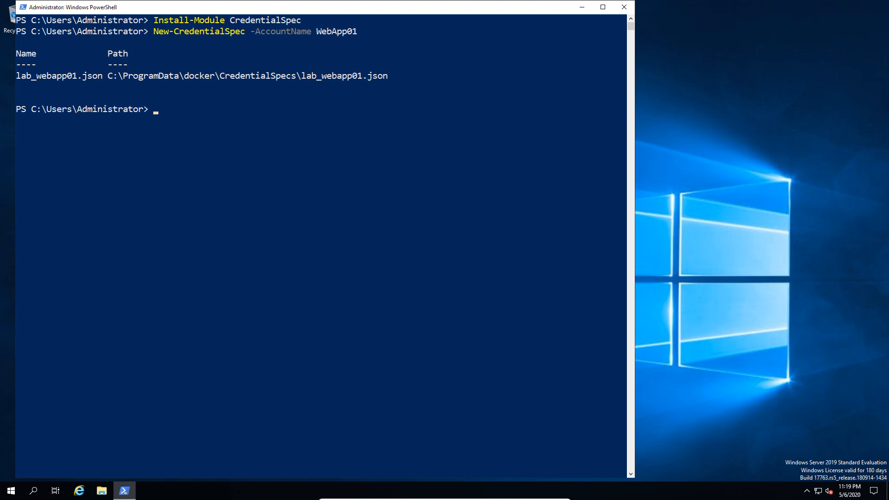
type("Get-CredentialSpec")
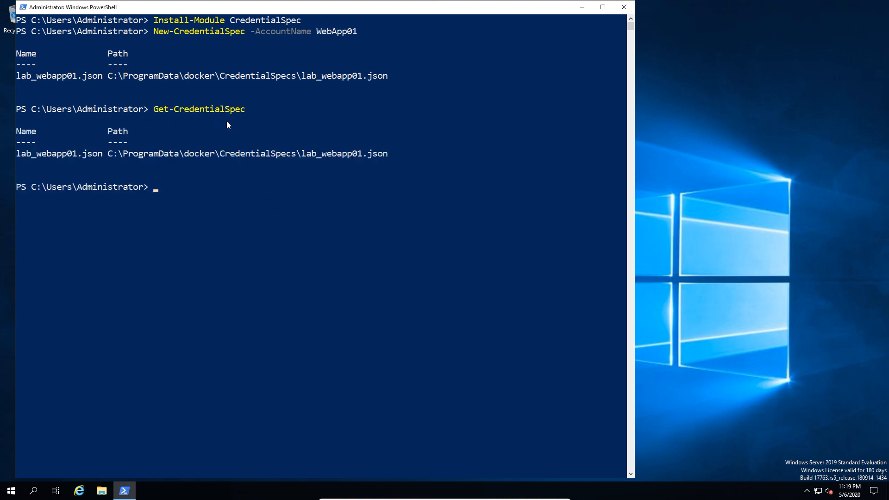
mouse_move(303, 75)
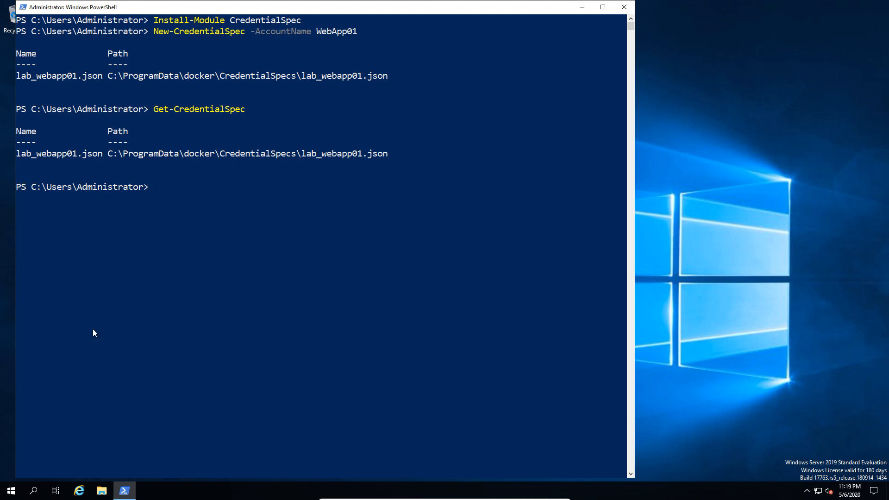
Run a servercore:ltsc2019 container with credentialspec=file://lab_webapp01.json, hostname webapp01 and an interactive powershell.
type("docker run --security-opt \"credentialspec=file://lab_webapp01.json\" --hostname webapp01 -it mcr.microsoft.com/windows/servercore:ltsc2019 powershell")
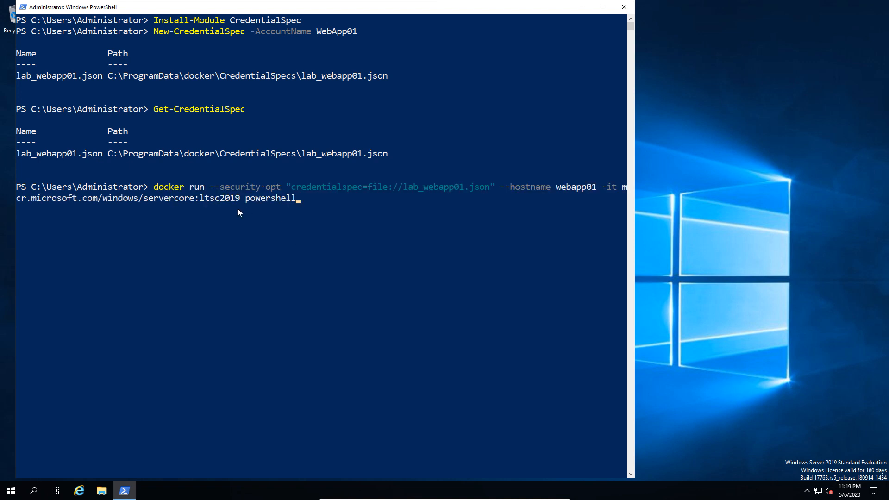
mouse_move(272, 195)
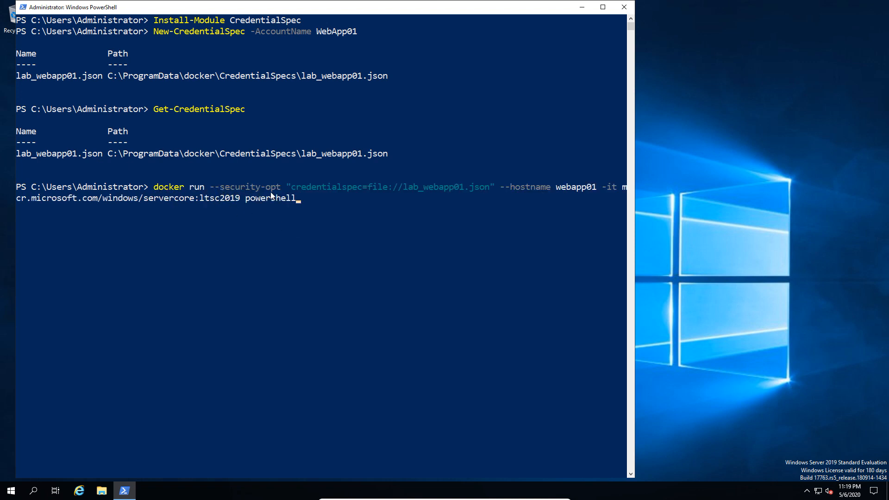
mouse_move(408, 192)
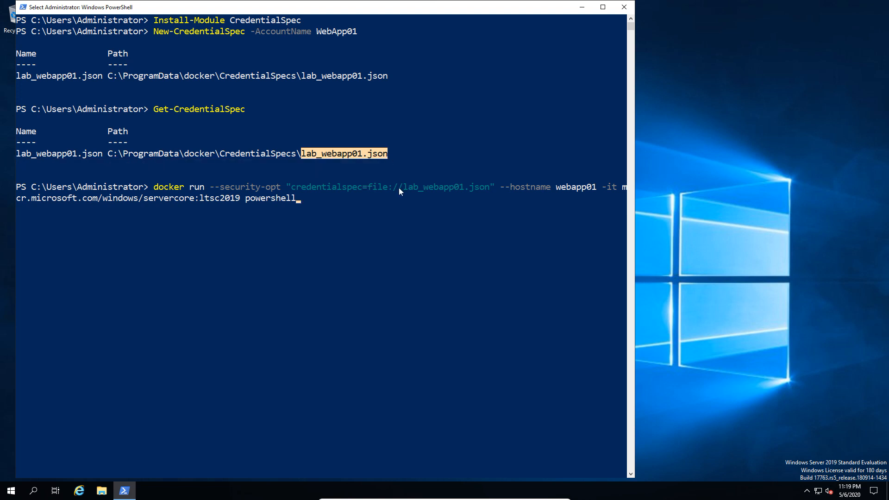
mouse_move(558, 191)
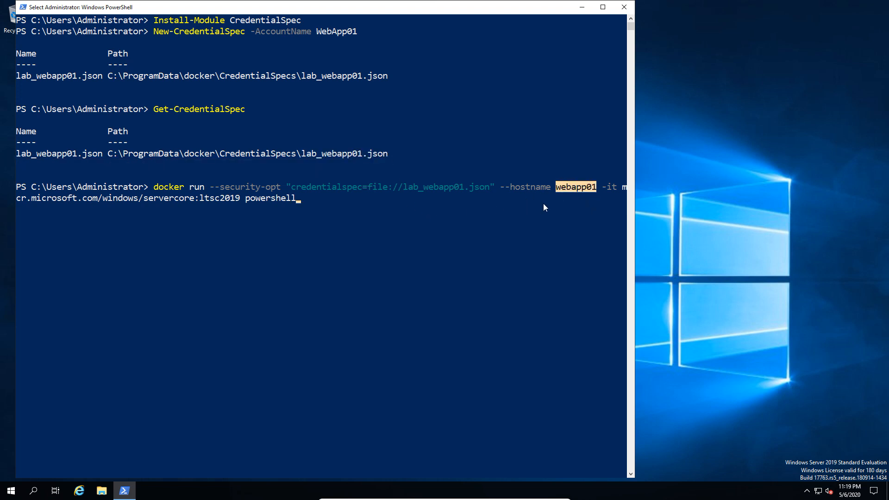
mouse_move(432, 195)
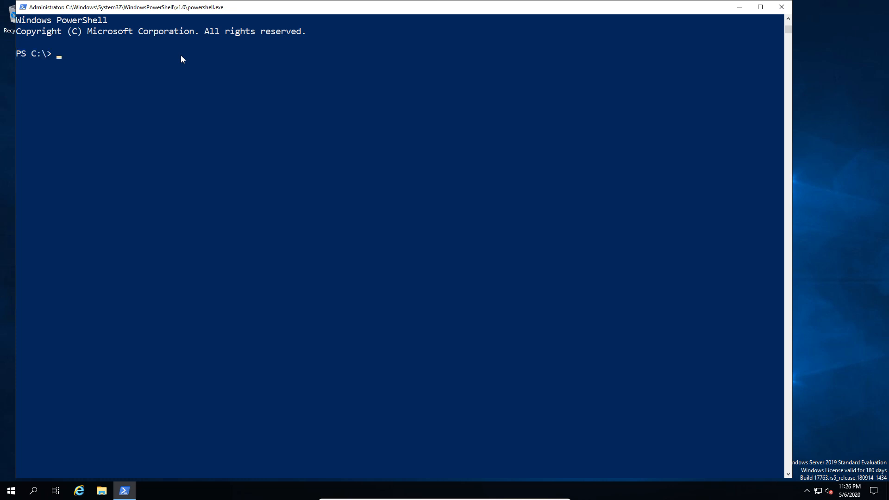
Confirm hostname is webapp01 and list \\lab.net\sysvol and \\lab.net\sysvol\lab.net showing Policies and scripts.
type("hostname")
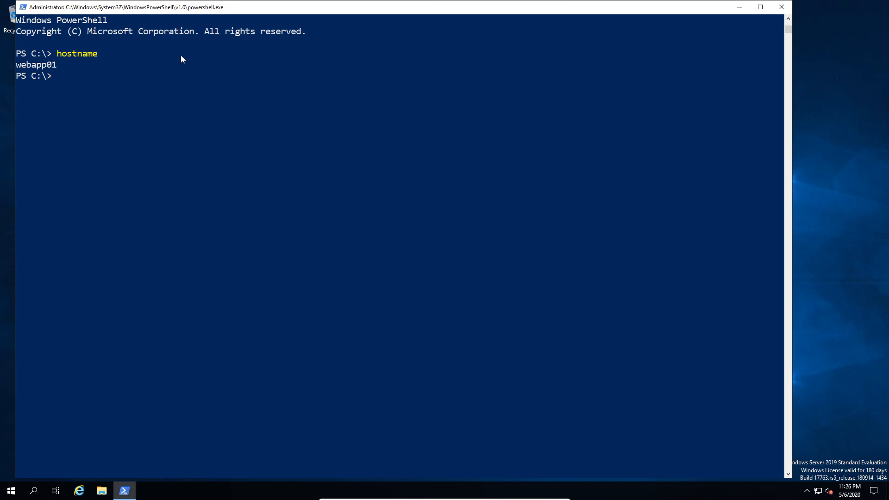
type("dir \\\\")
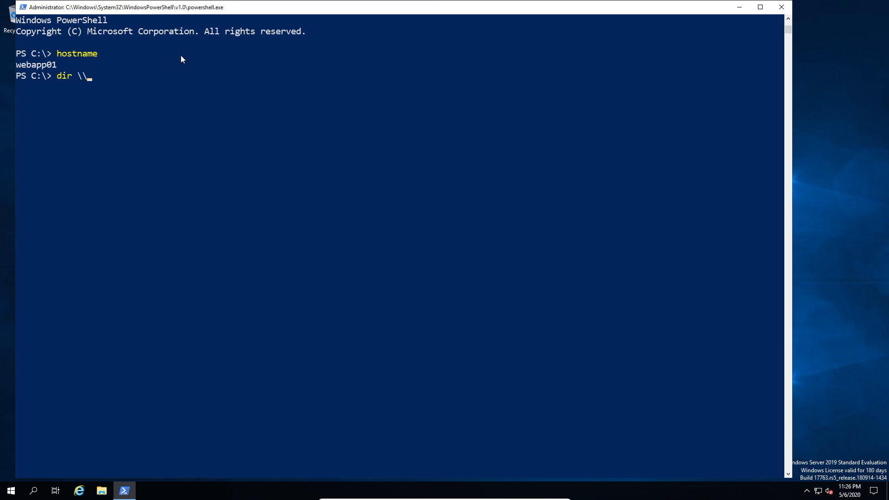
type("lab.net")
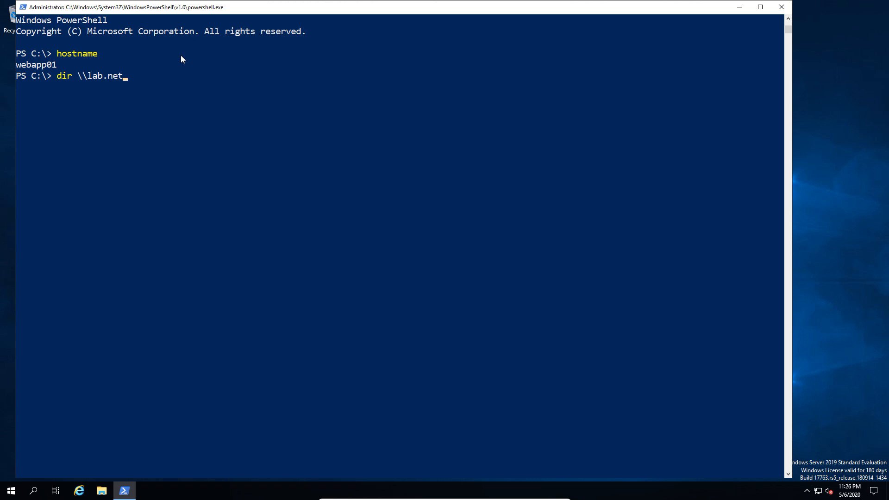
type("\\sysvol")
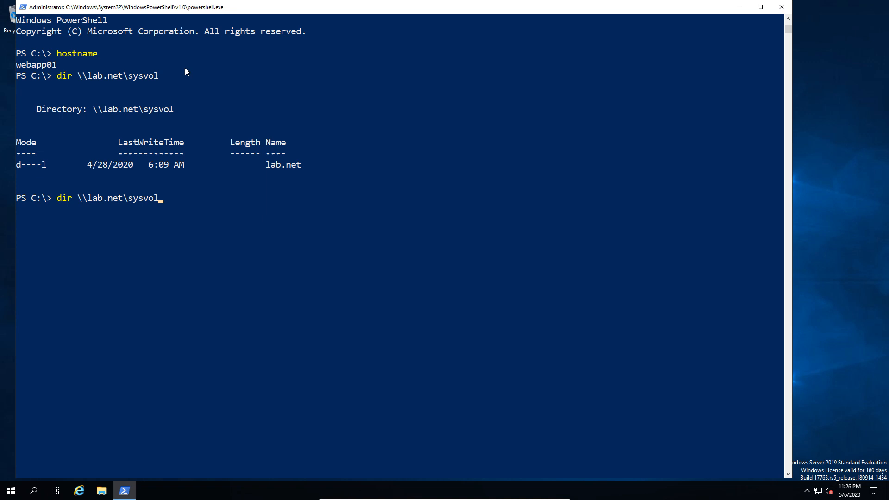
type("\\lab.net")
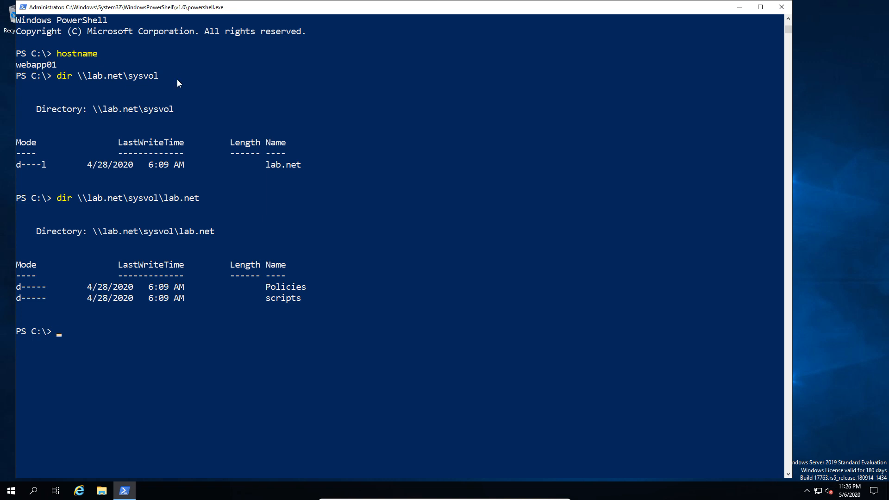
Exit the container session back to the host.
type("exit")
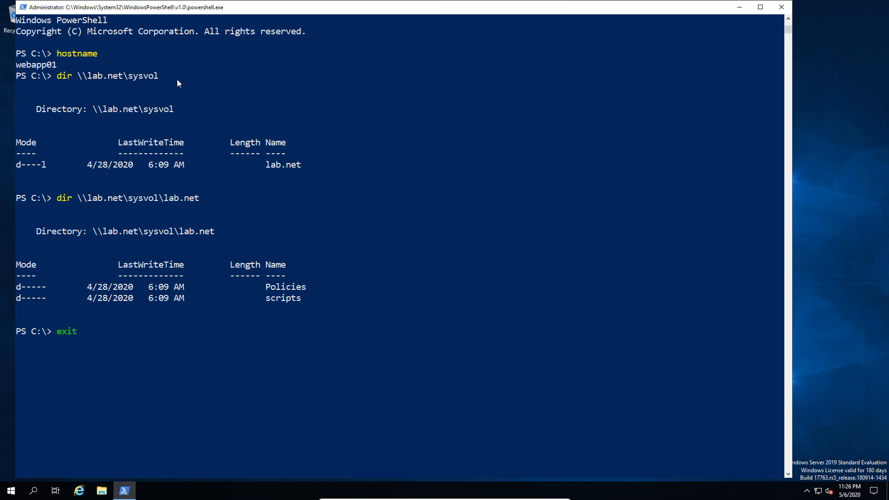
key("Enter")
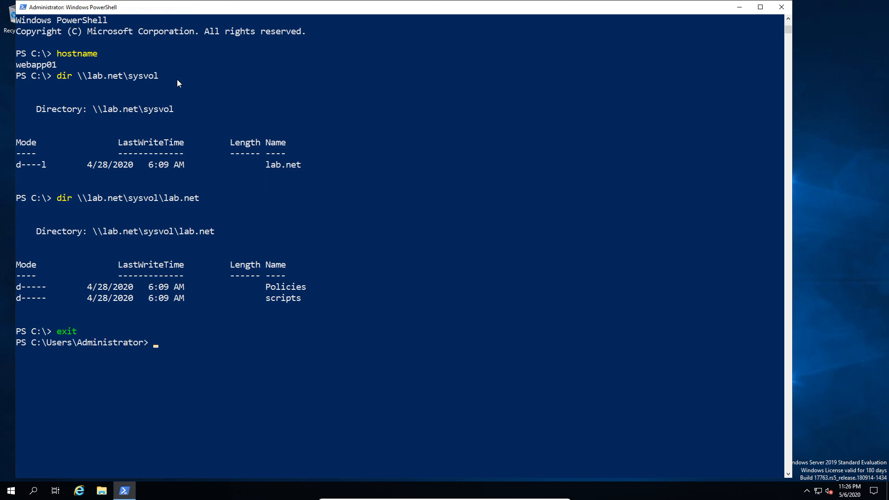